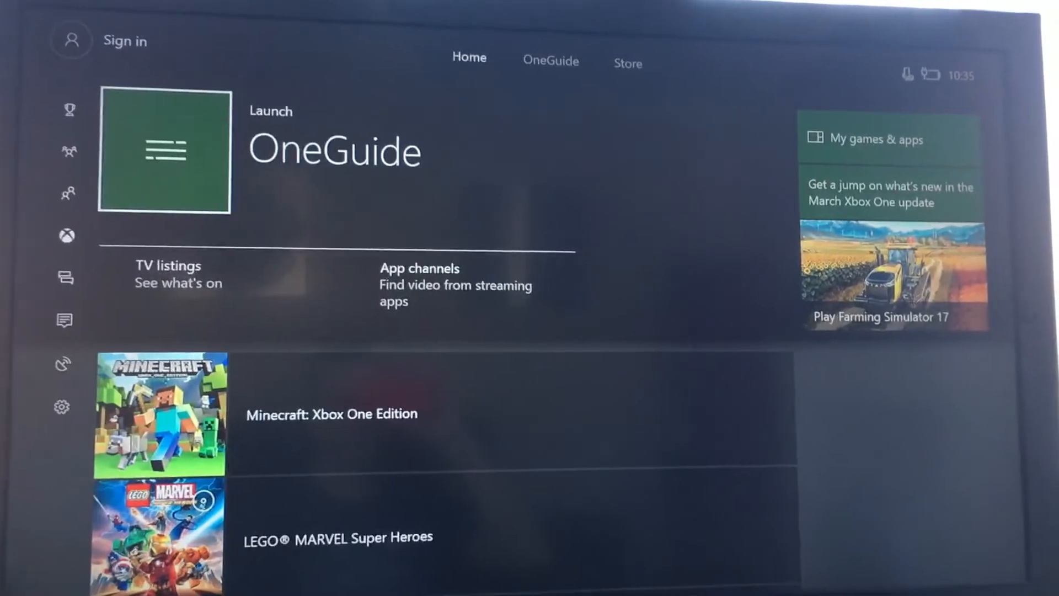
- Open My games & apps and scroll the Apps grid down to the Settings tile
click(71, 40)
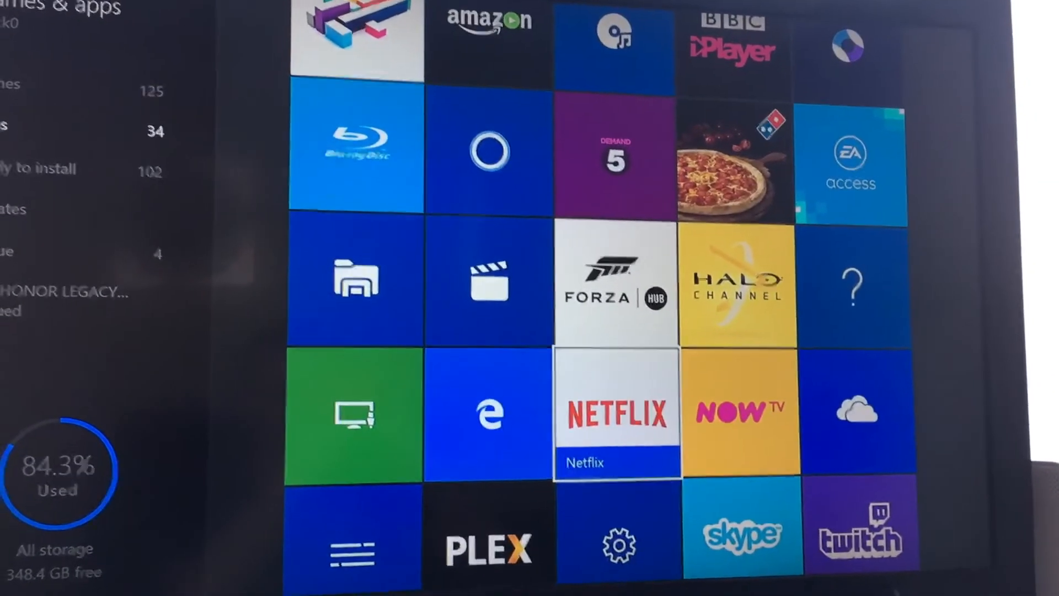
scroll(down, 3)
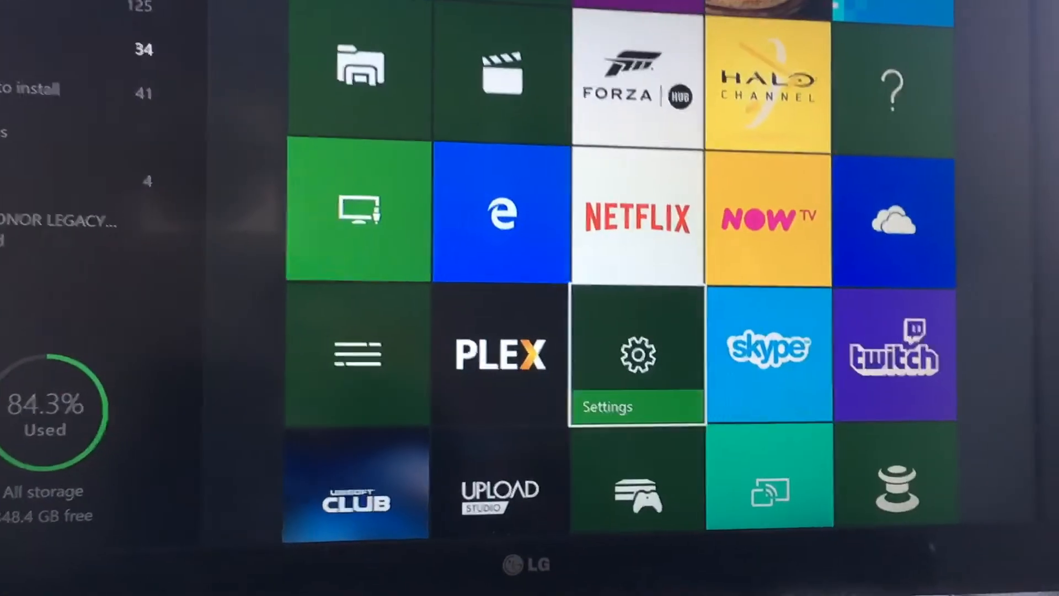
- In Settings > Account > Sign-in, security & passkey, enable Use instant sign-in for the profile
click(636, 354)
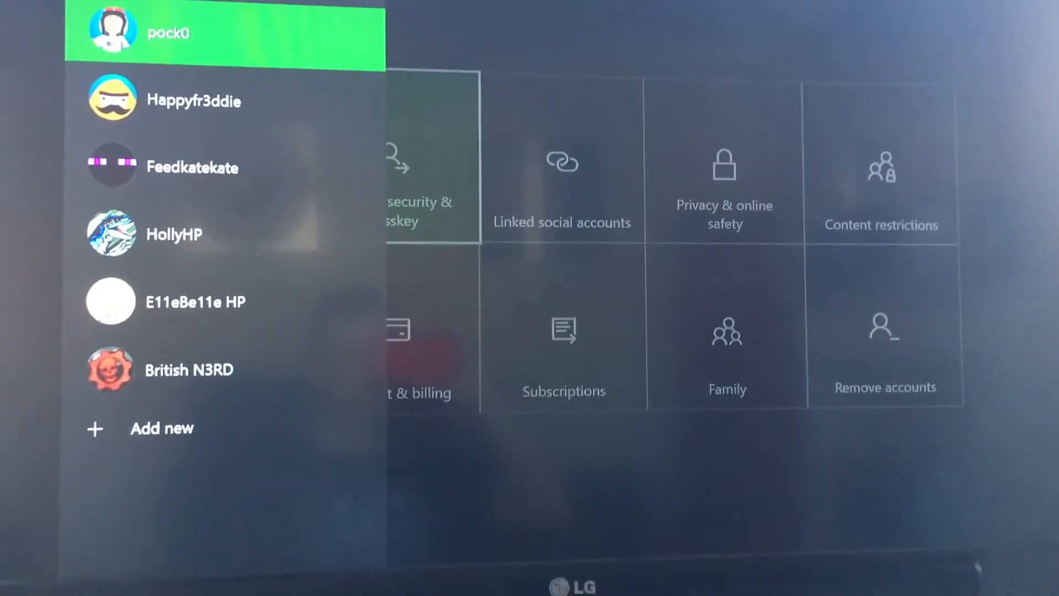
click(169, 32)
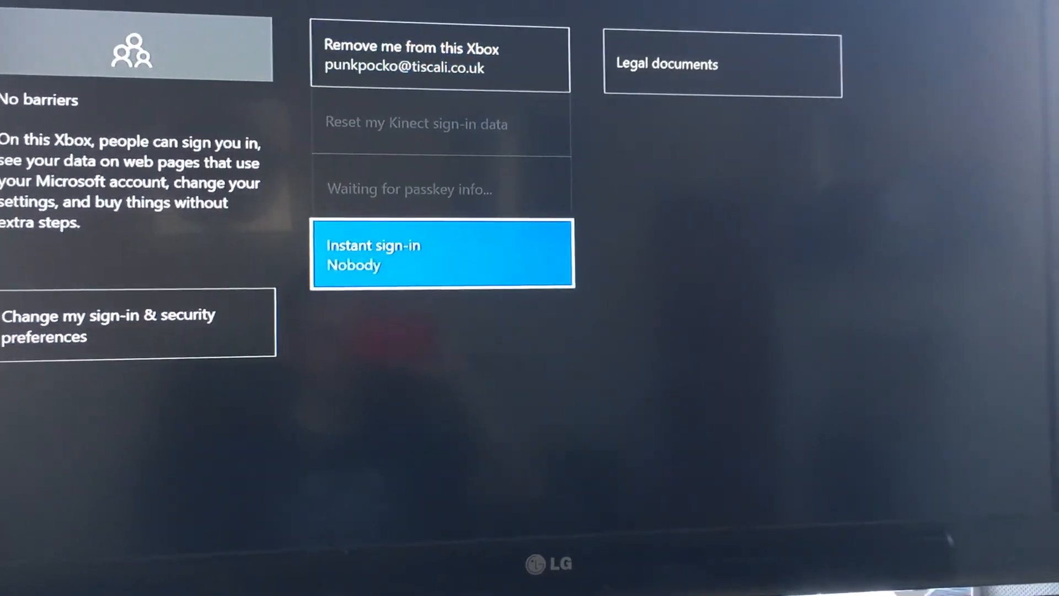
click(442, 254)
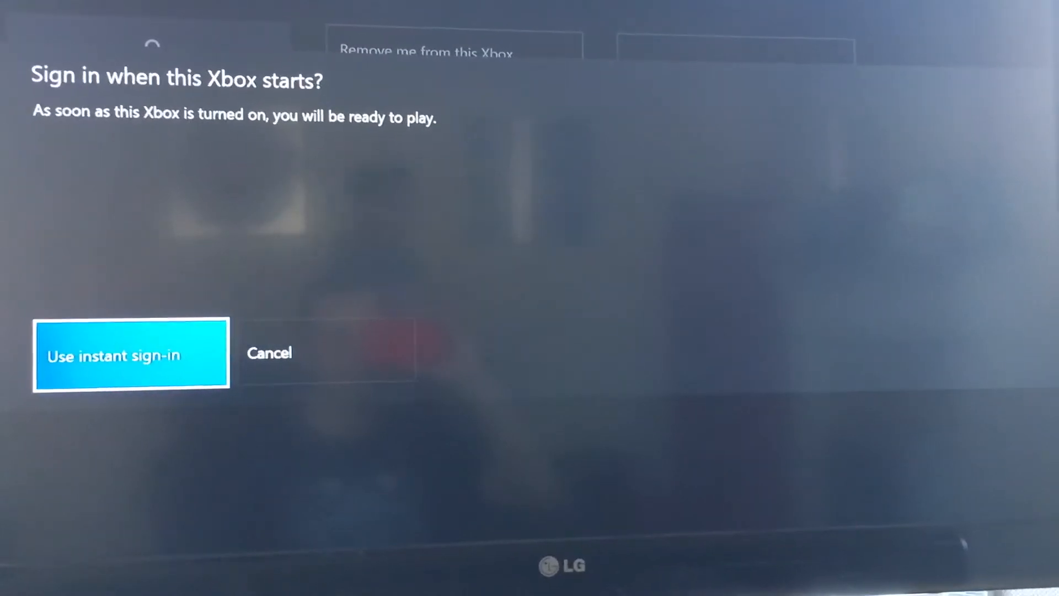
click(131, 354)
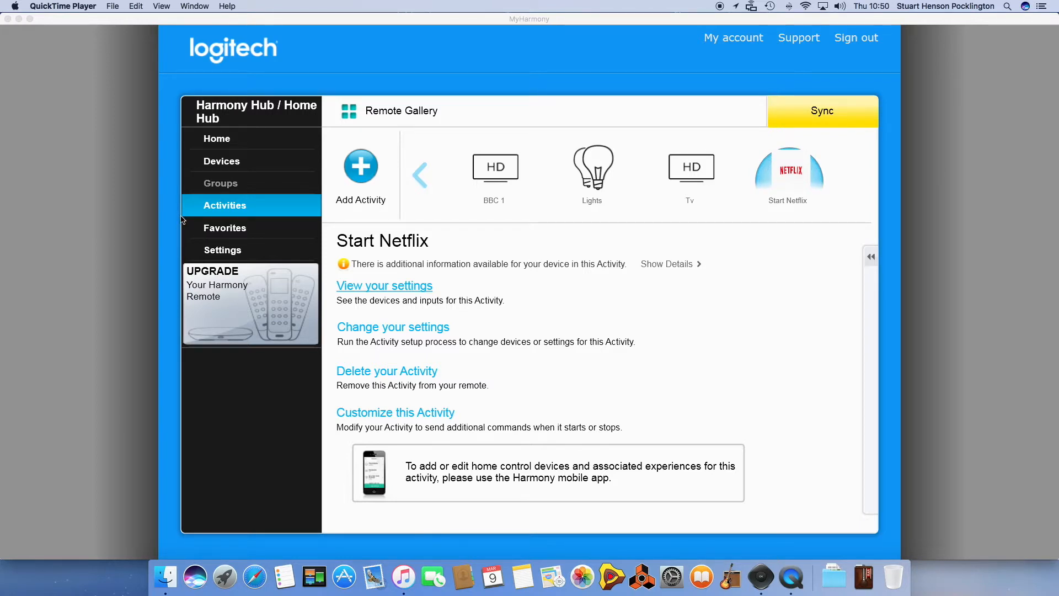
mouse_move(213, 140)
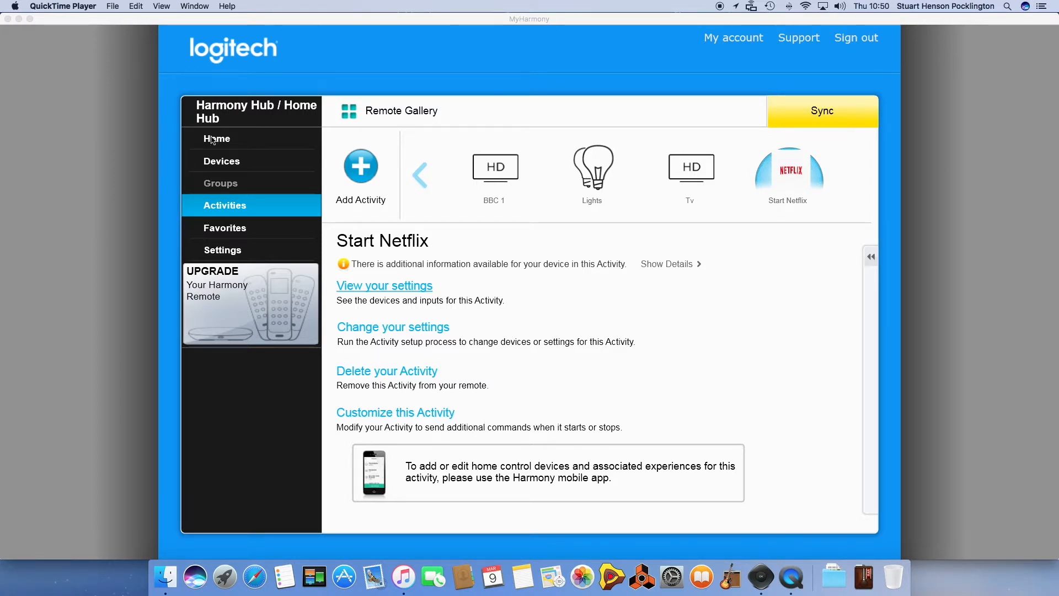
- From the hub's Home overview, page the Activities carousel until Start Netflix is in view
click(217, 139)
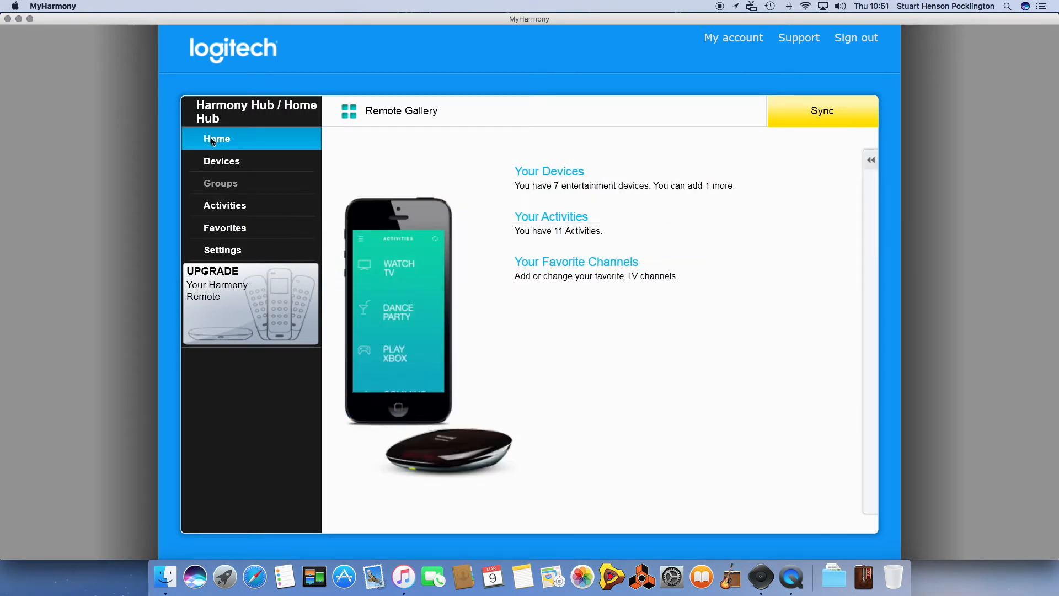
click(225, 205)
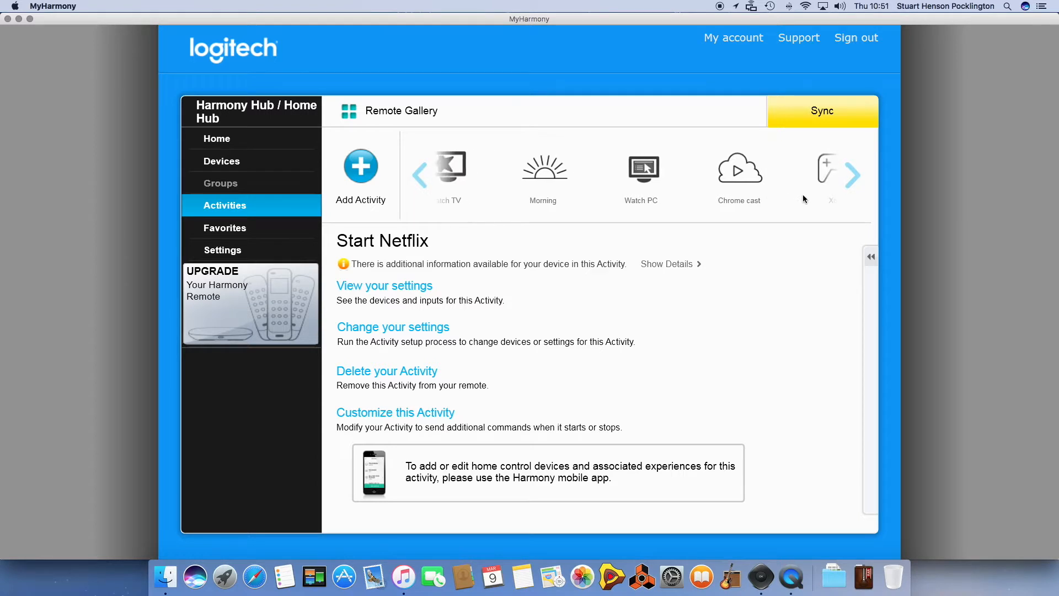
click(853, 176)
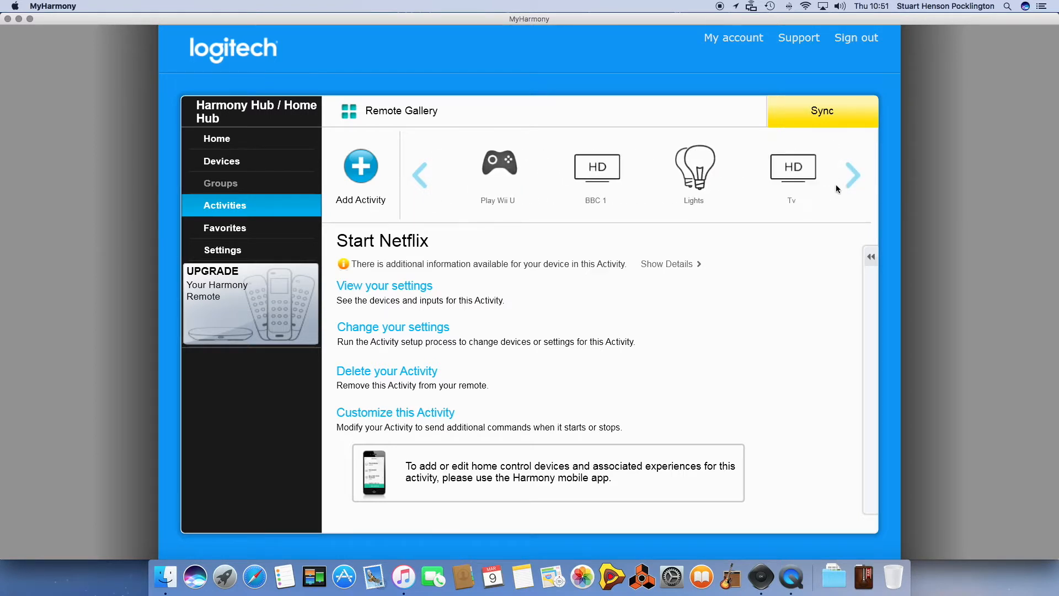
click(853, 175)
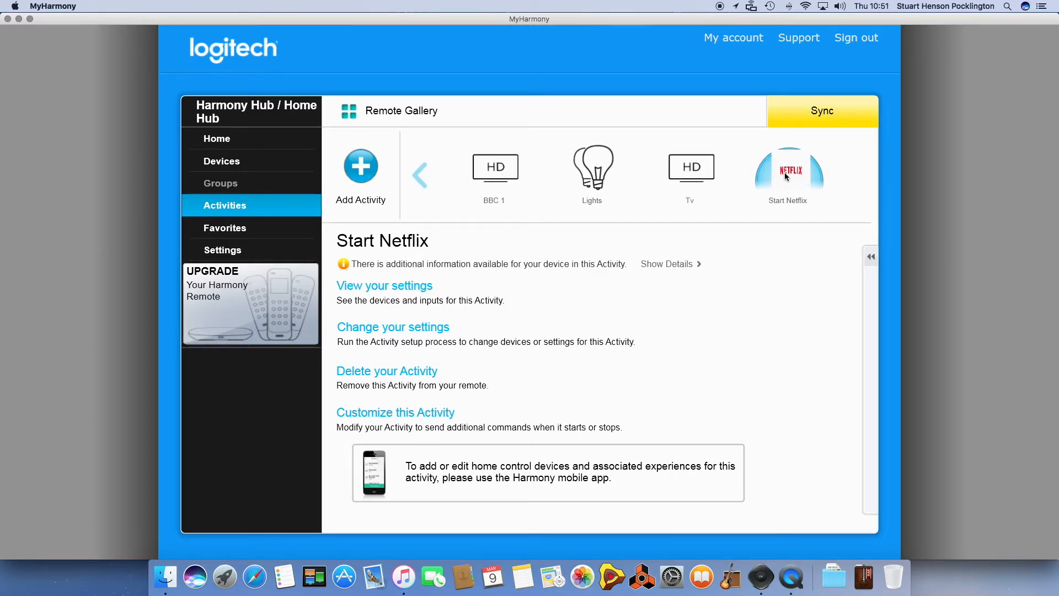
mouse_move(621, 253)
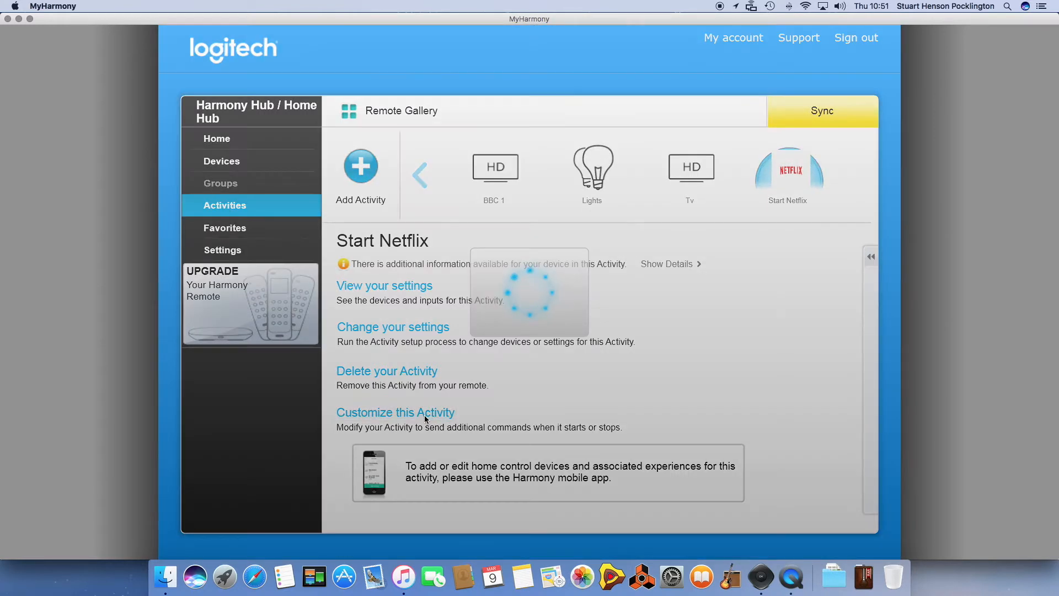
- Delete the DirectionRight, AppChannels and 10 sec delay steps, confirming each deletion
click(395, 411)
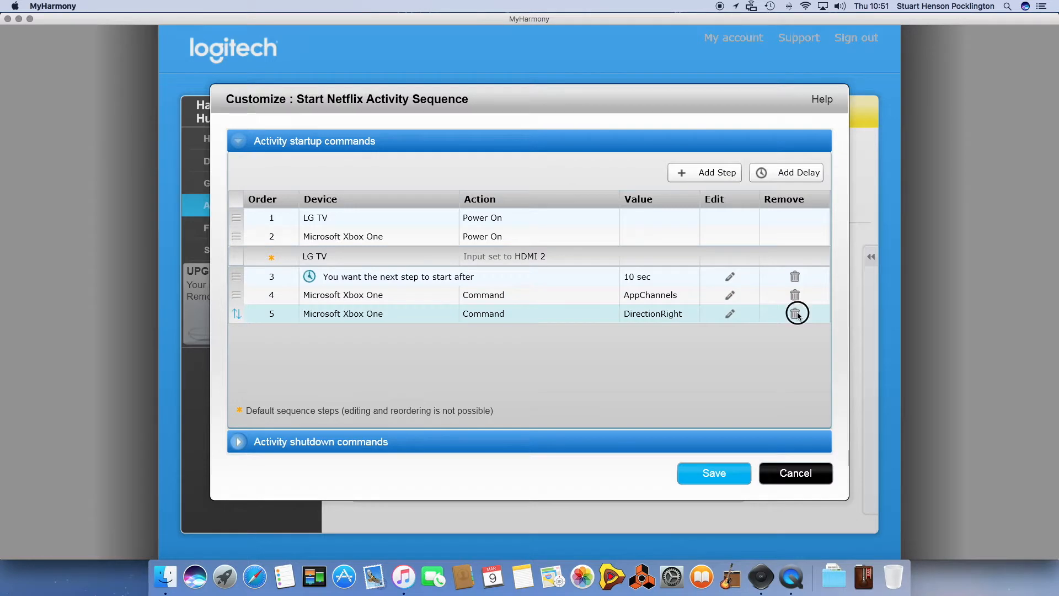
click(796, 314)
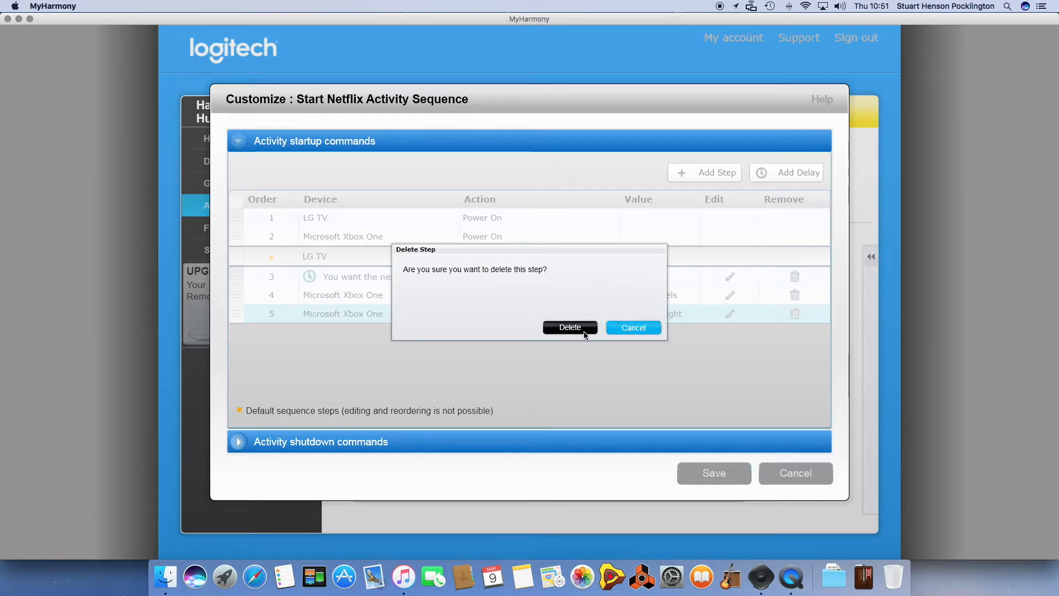
click(569, 328)
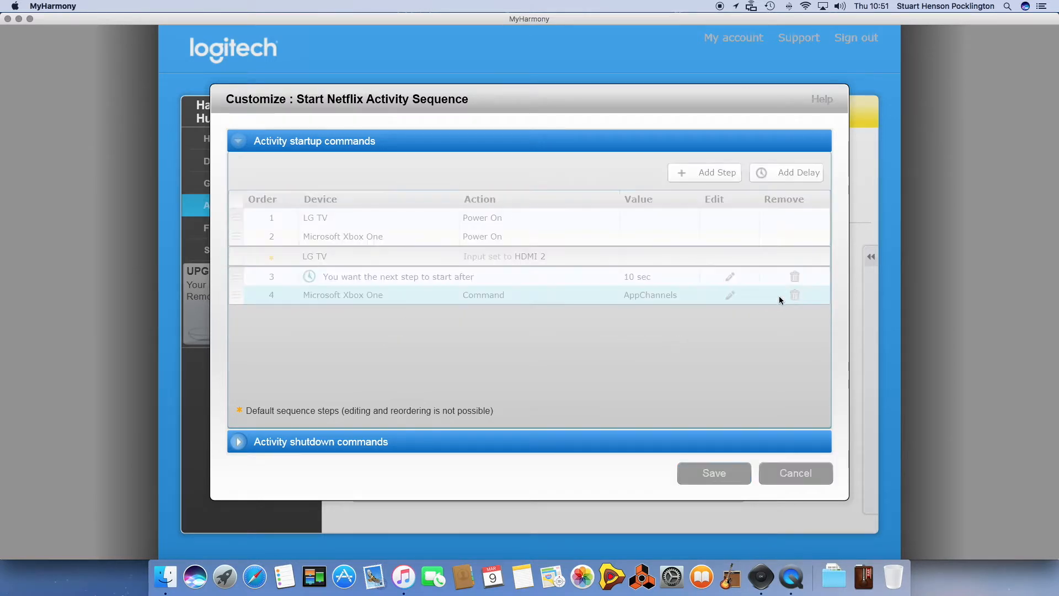
click(795, 296)
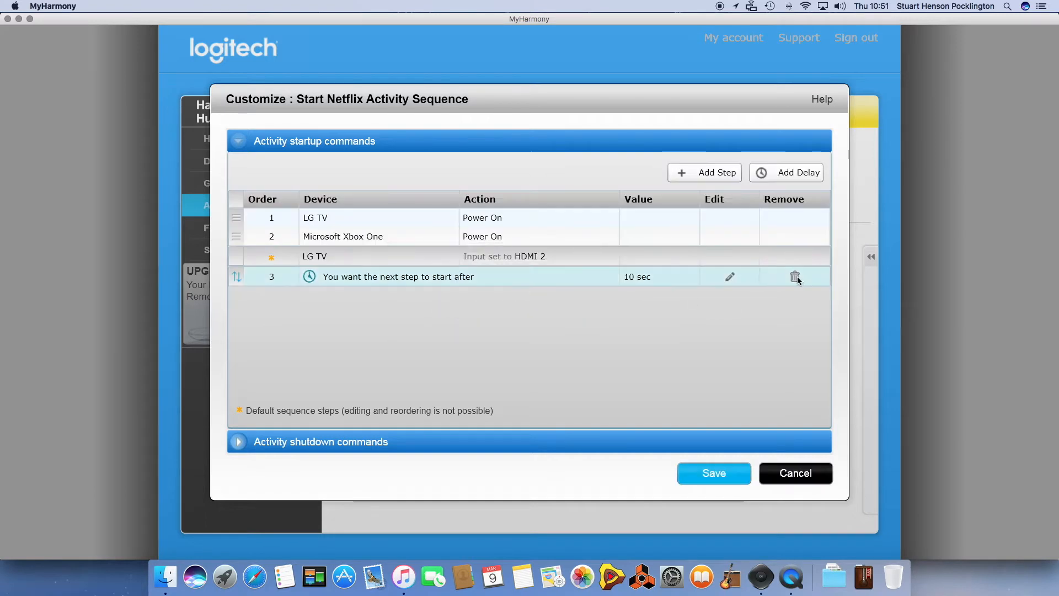
click(796, 275)
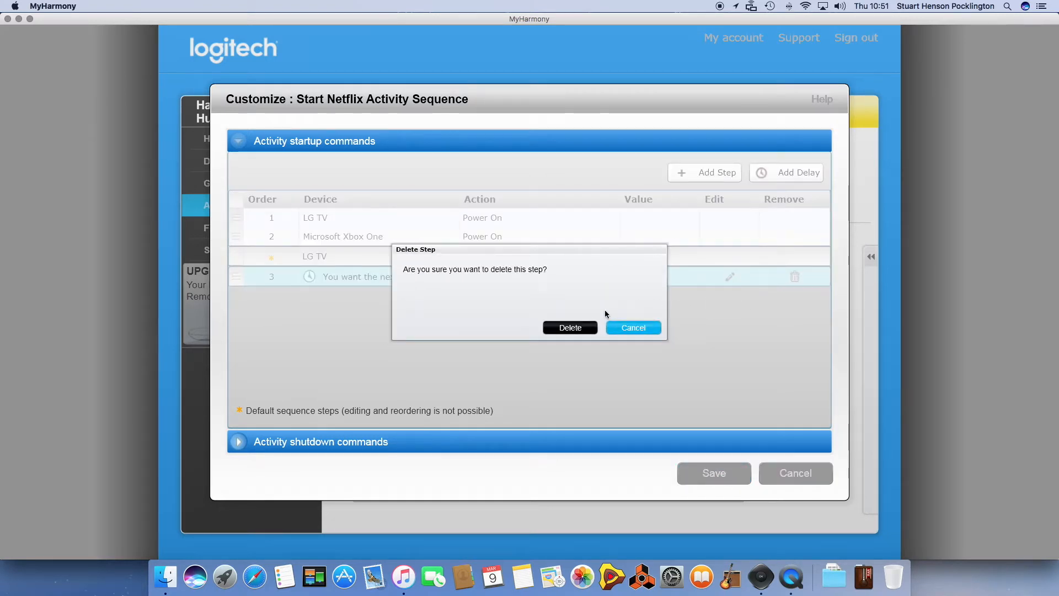
click(569, 327)
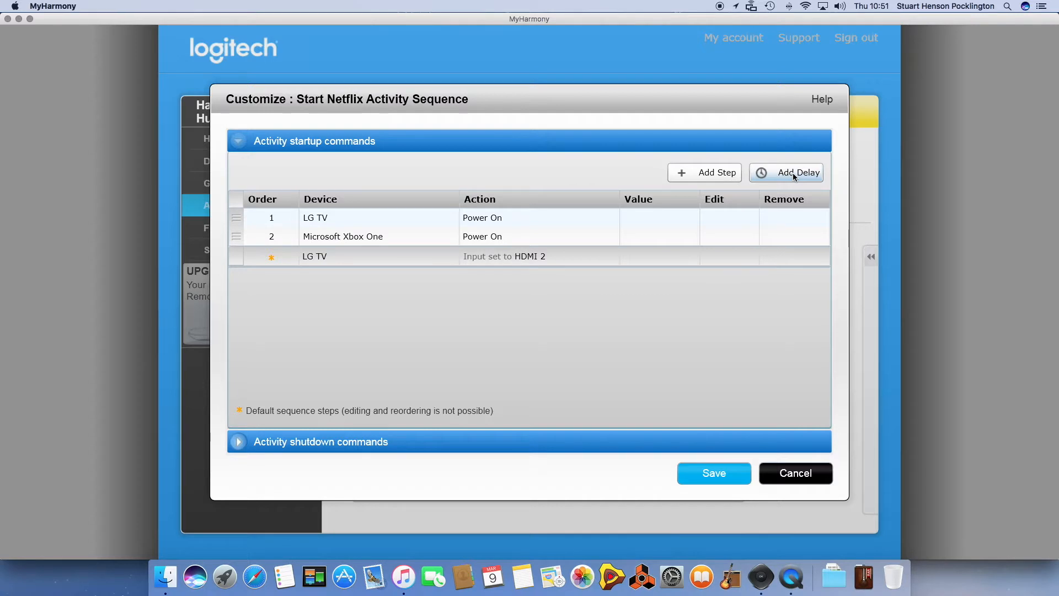
- Add a 2-second delay step to the startup sequence
click(798, 172)
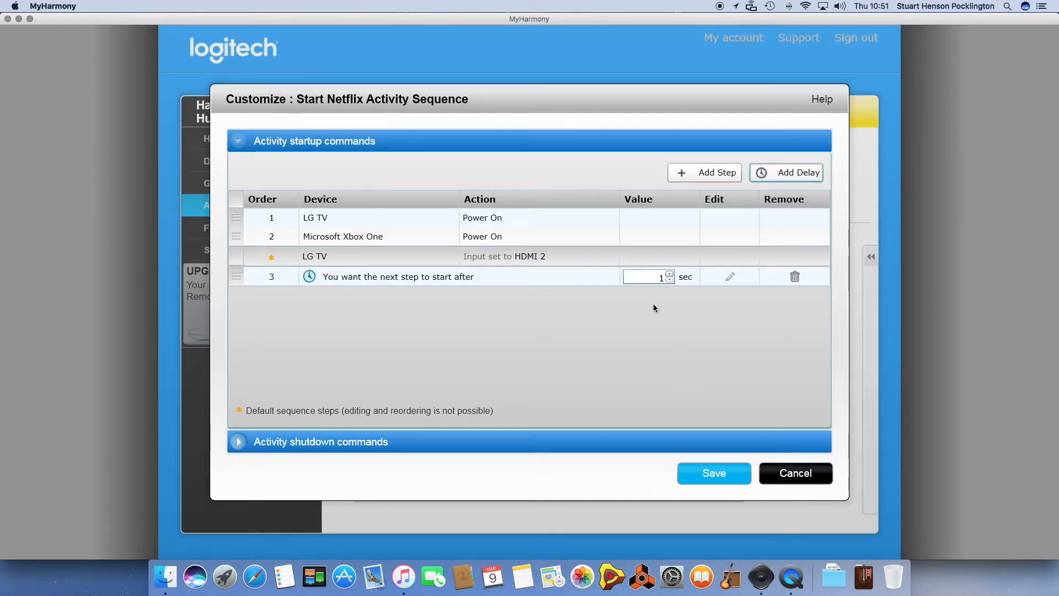
click(670, 273)
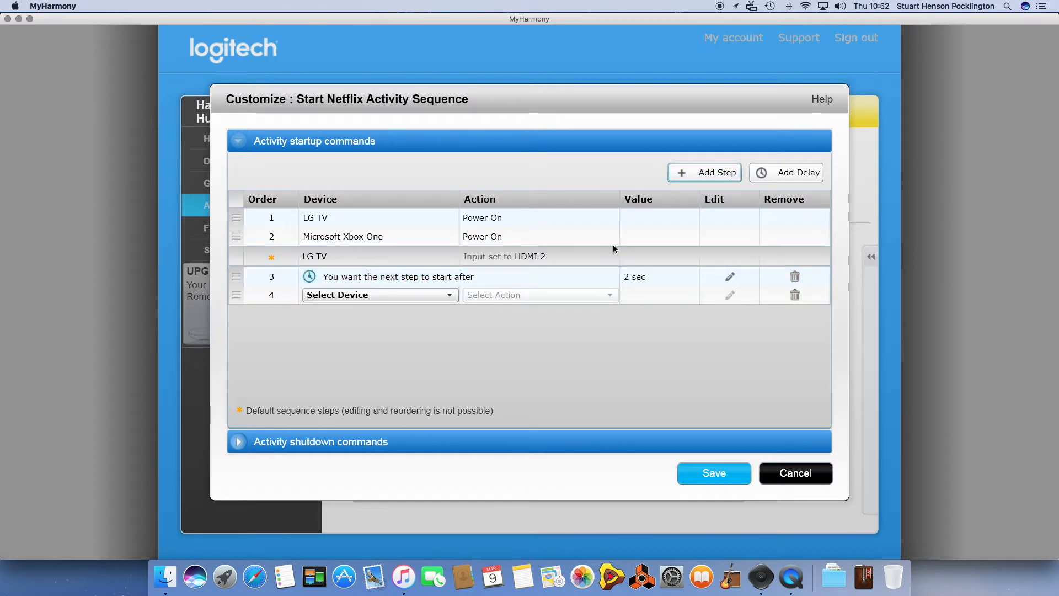
- Set the new step to Microsoft Xbox One / Command / DirectionRight and add a blank fifth step
click(380, 295)
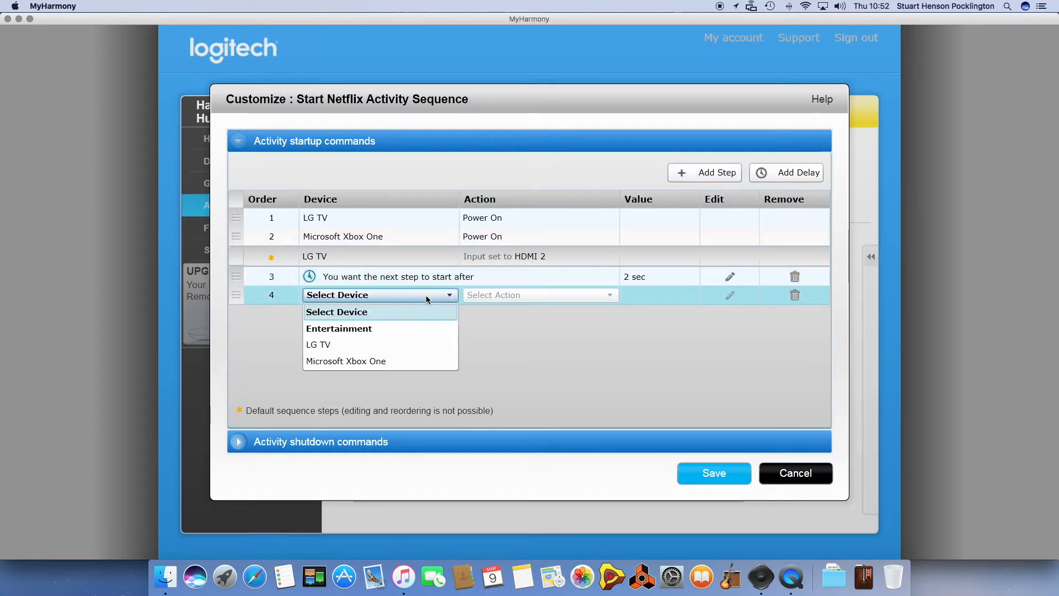
click(345, 361)
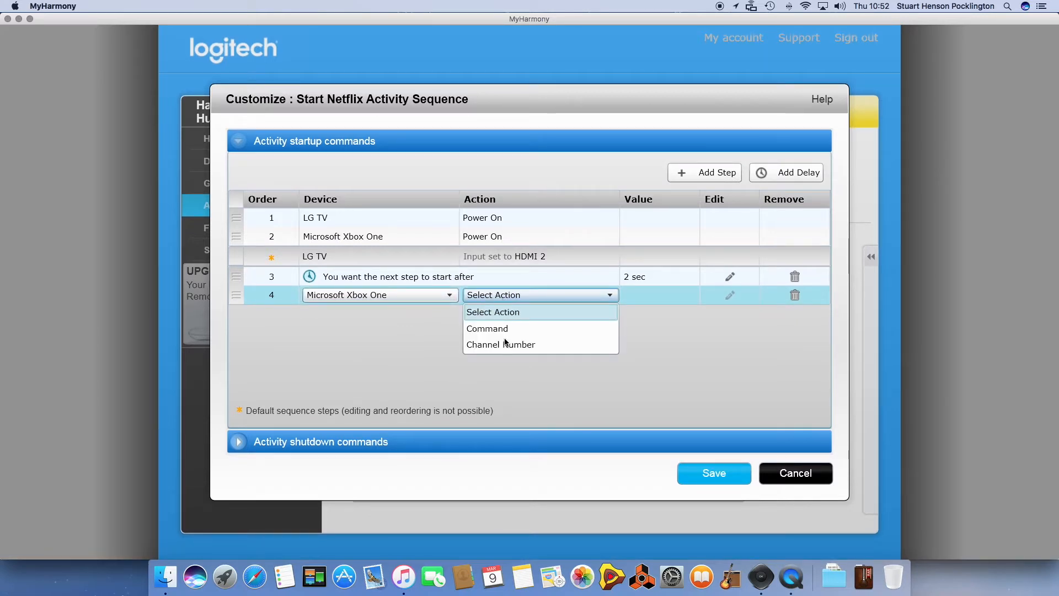
click(487, 329)
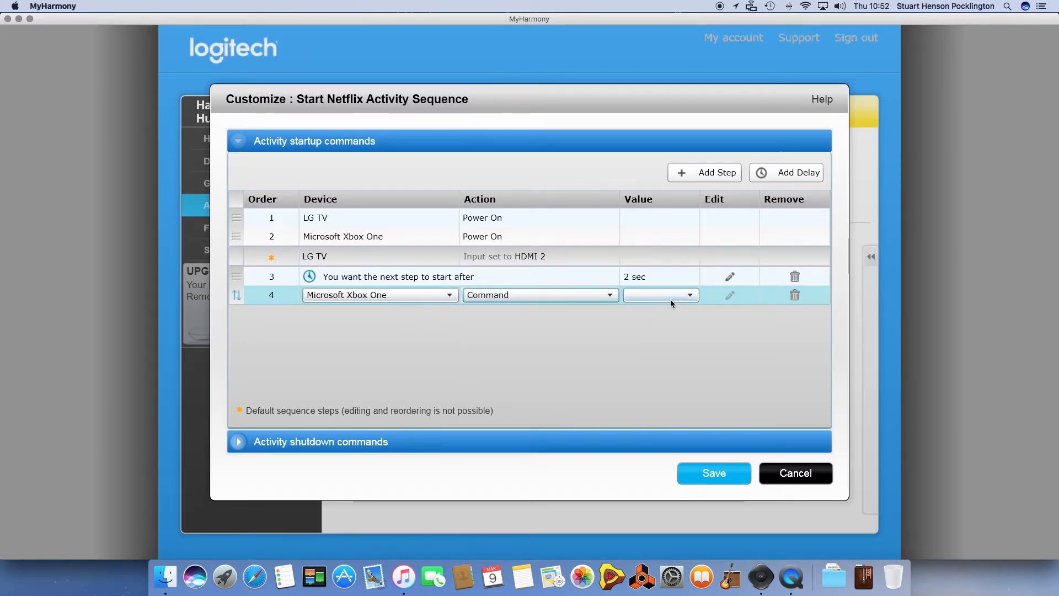
click(688, 295)
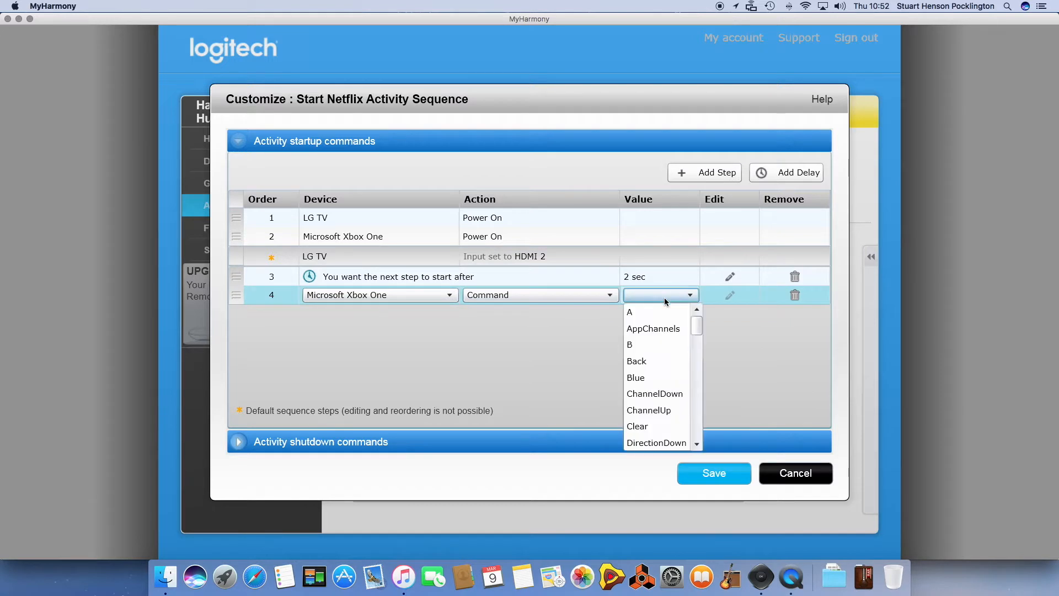
mouse_move(697, 450)
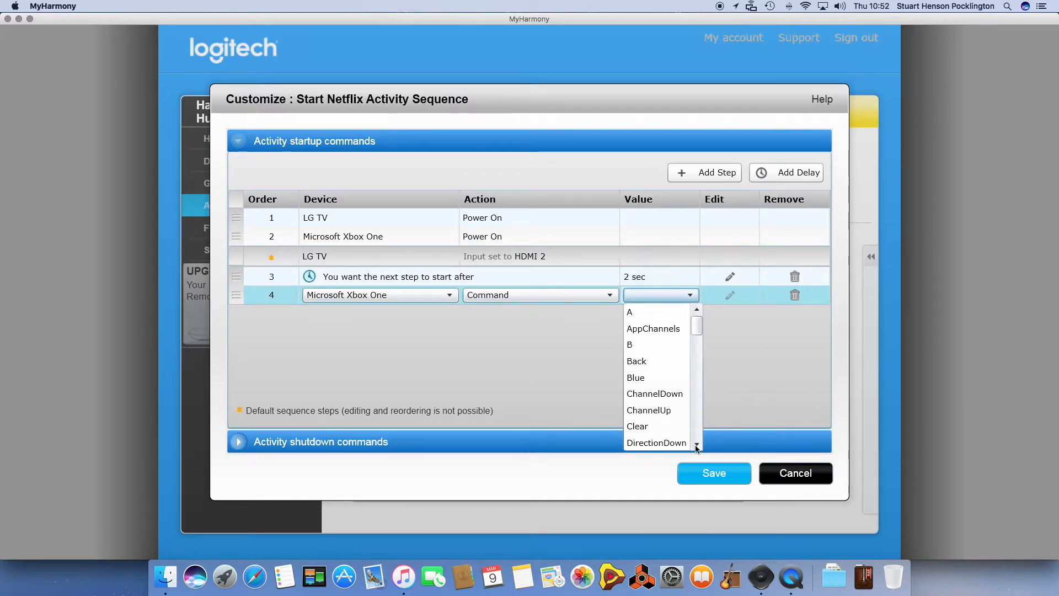
scroll(down, 3)
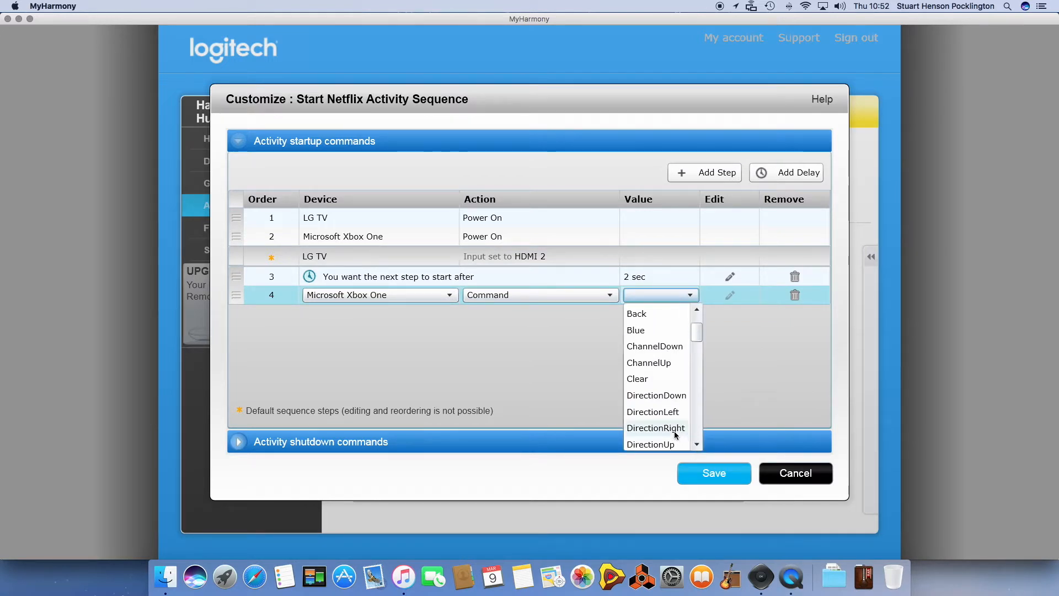
click(656, 428)
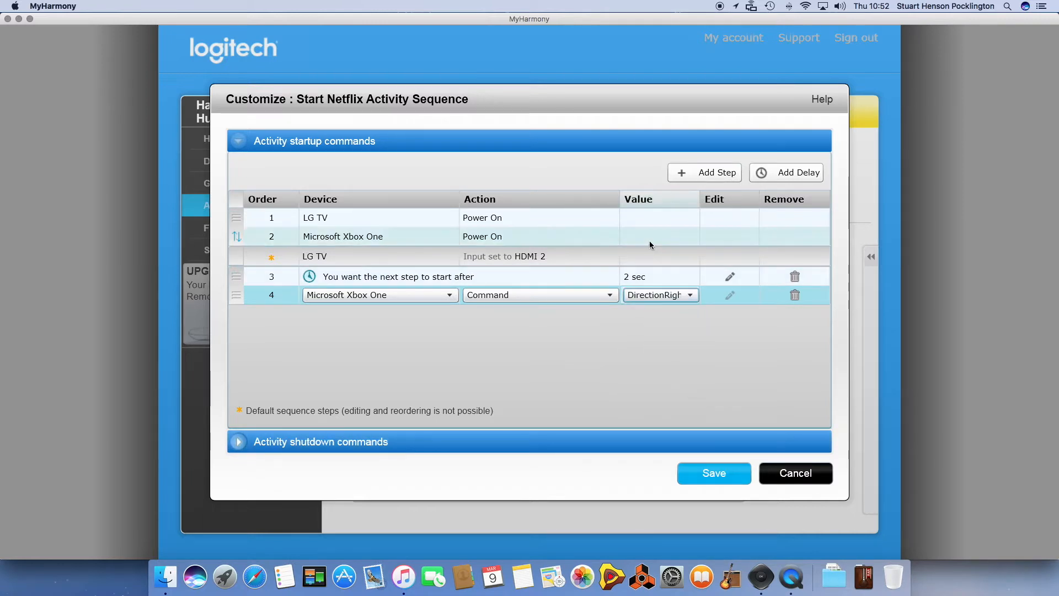
click(705, 172)
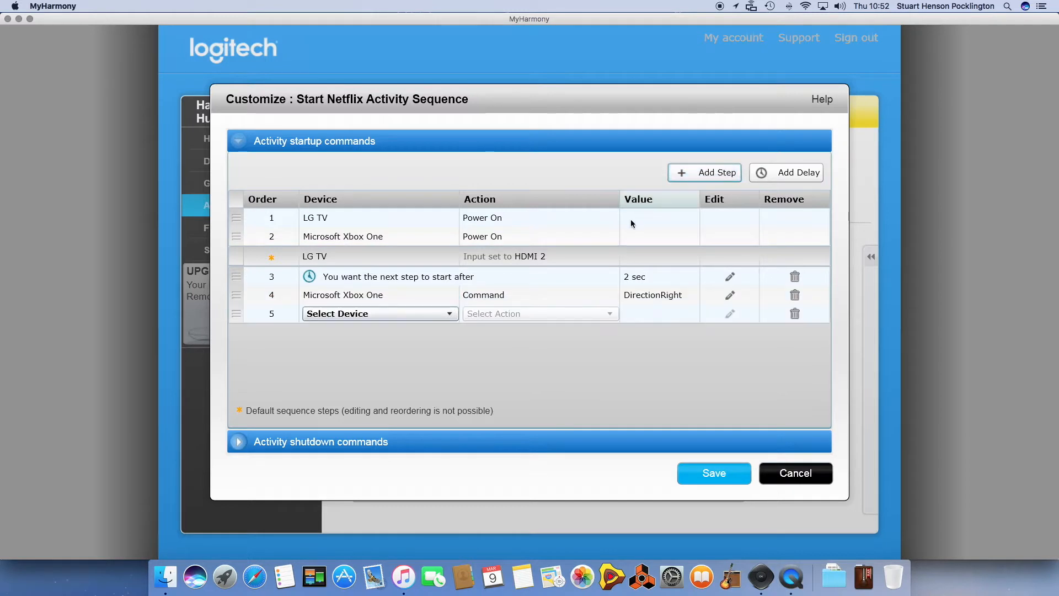
- Set step 5 to Microsoft Xbox One / Command / A
click(380, 313)
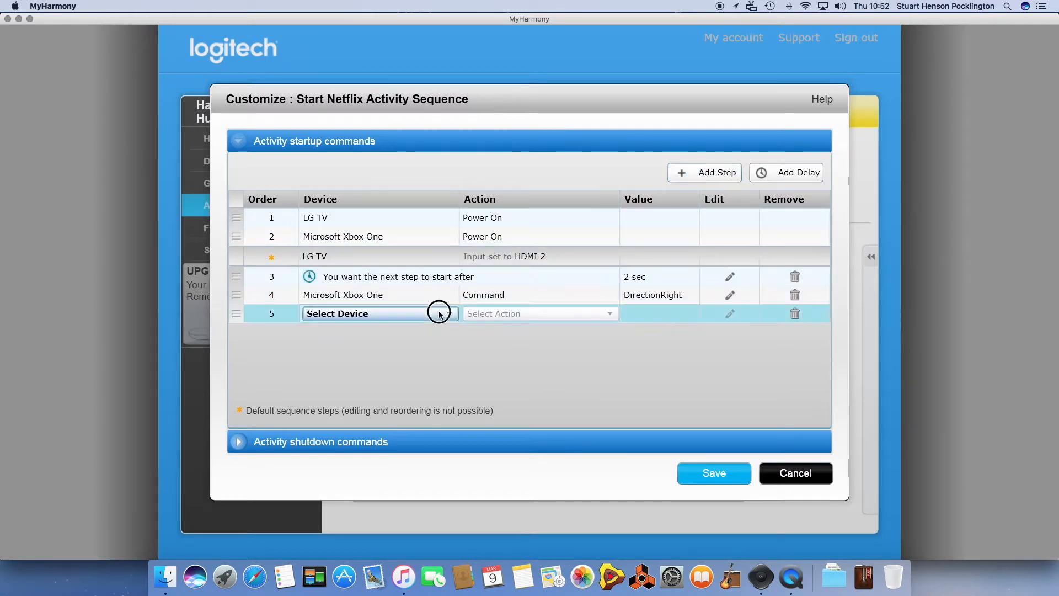
click(378, 314)
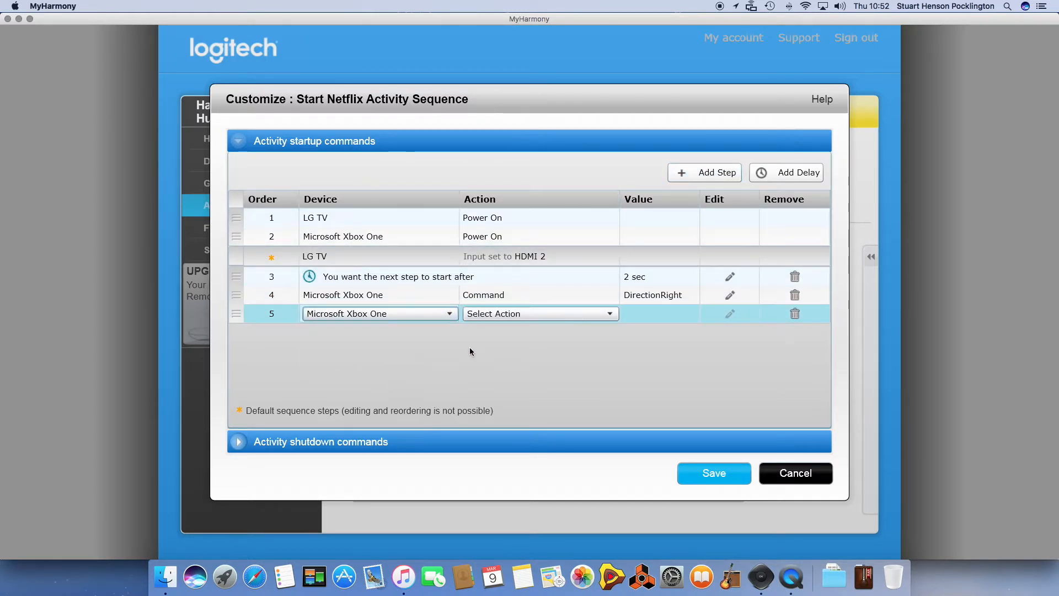
click(539, 313)
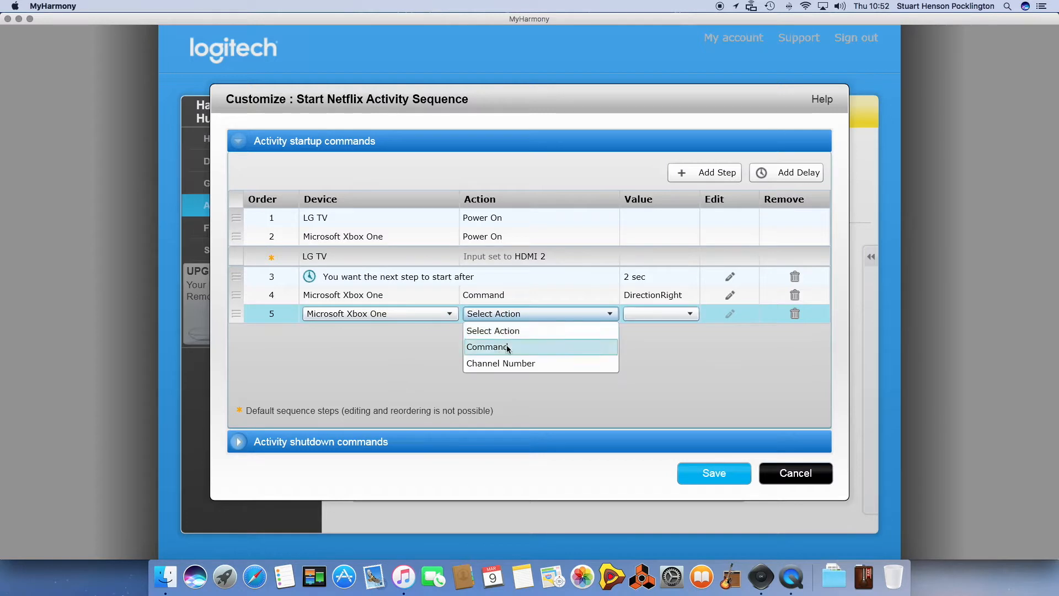
click(487, 346)
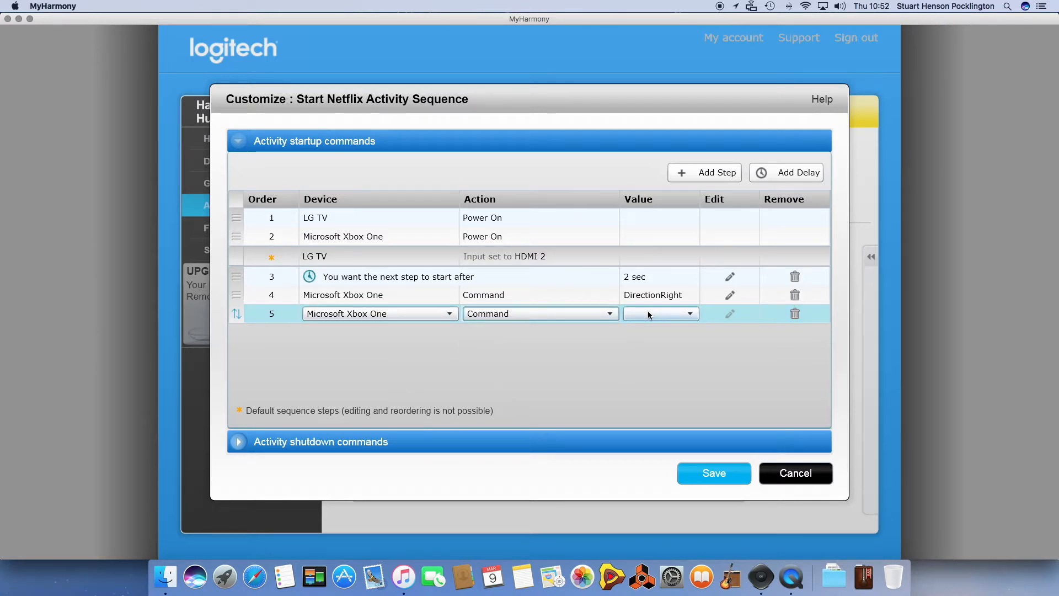
click(688, 313)
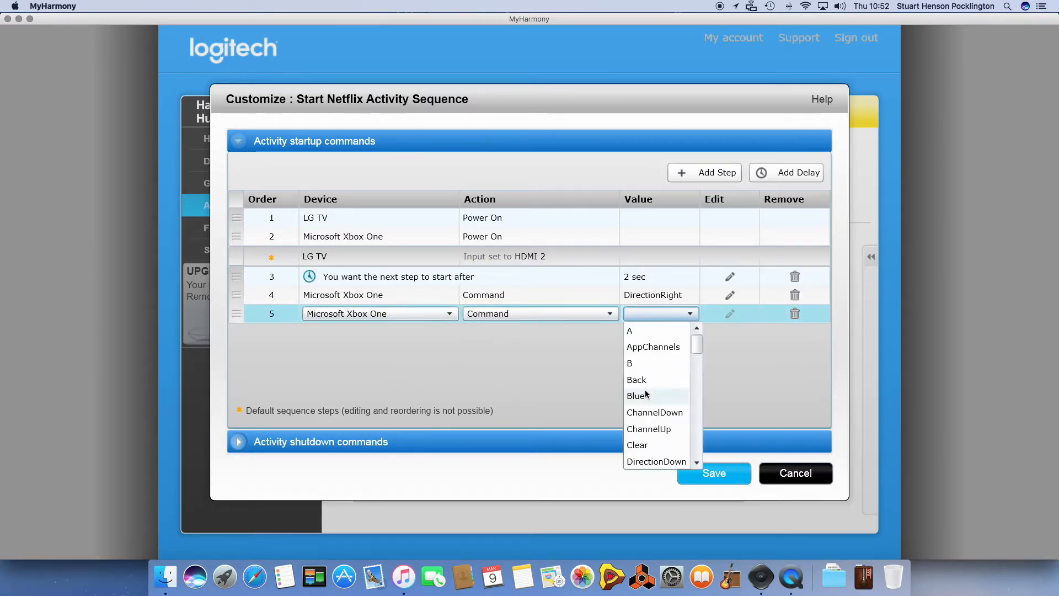
click(652, 347)
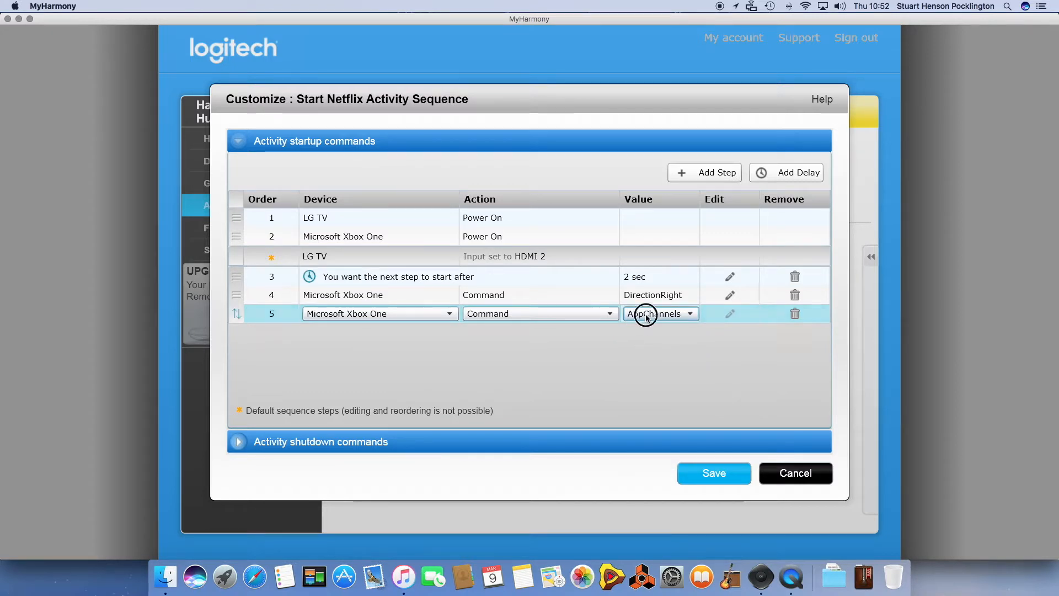
click(660, 314)
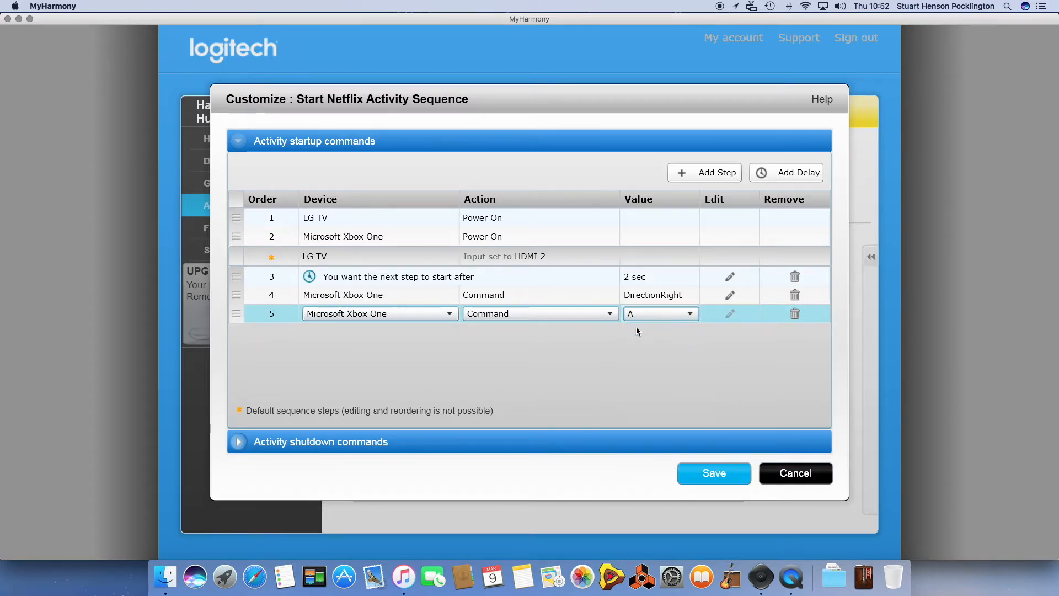
- Add step 6 as Microsoft Xbox One / Command / DirectionUp
click(705, 172)
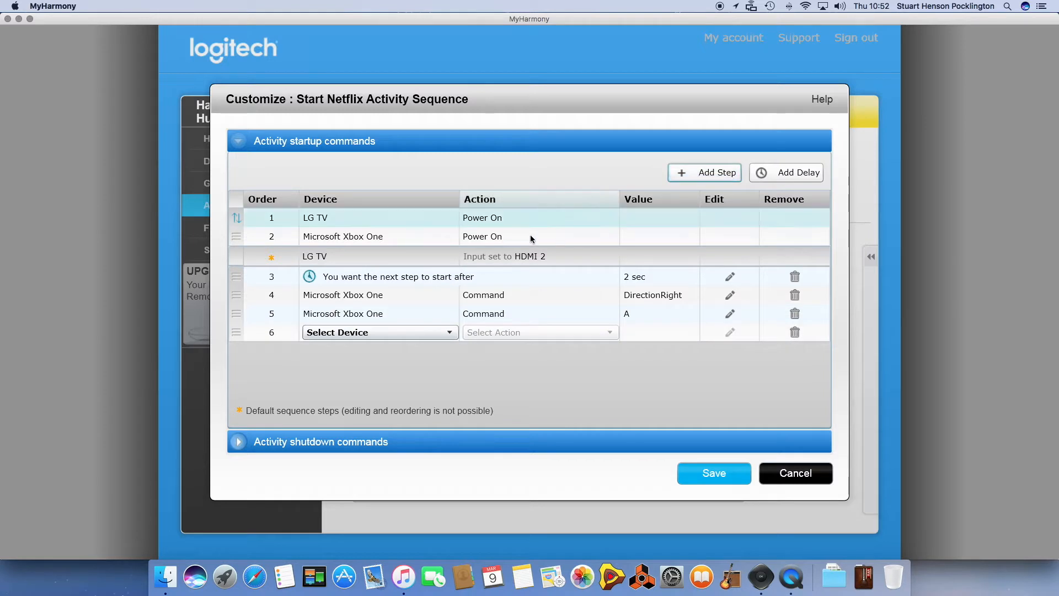
click(380, 332)
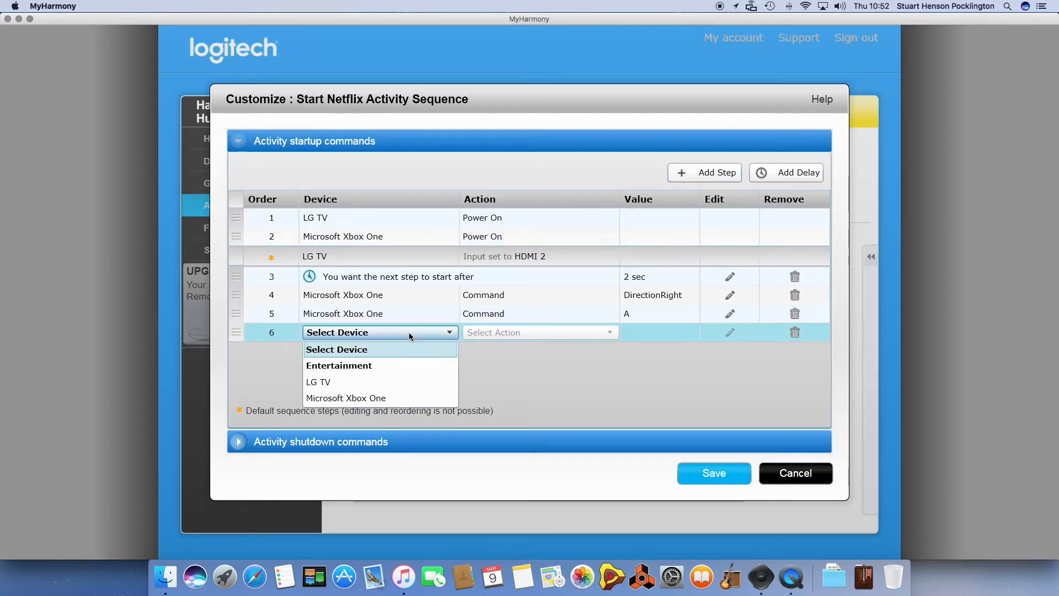
click(346, 398)
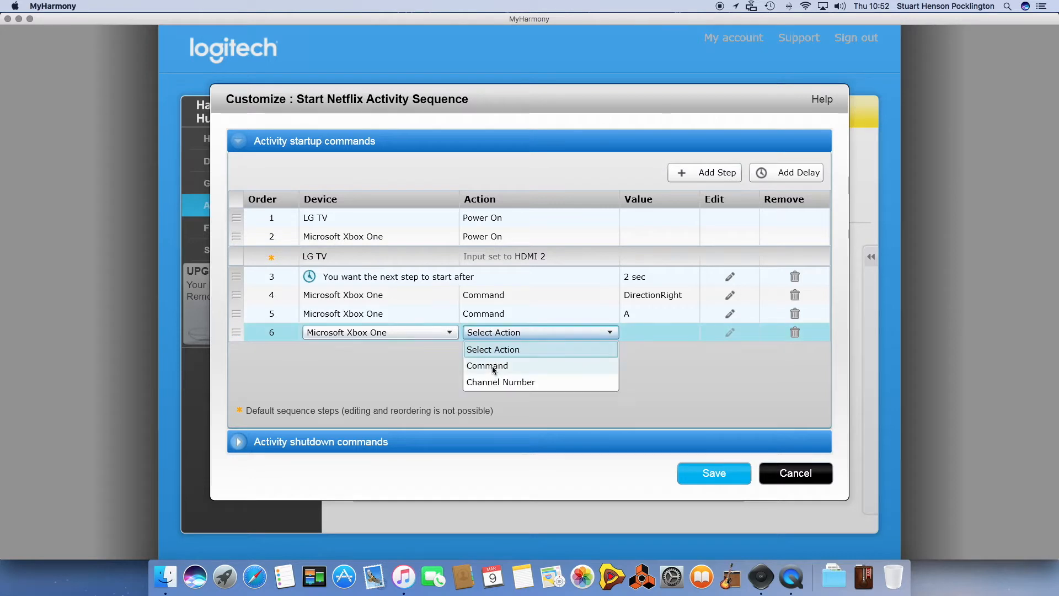
click(487, 366)
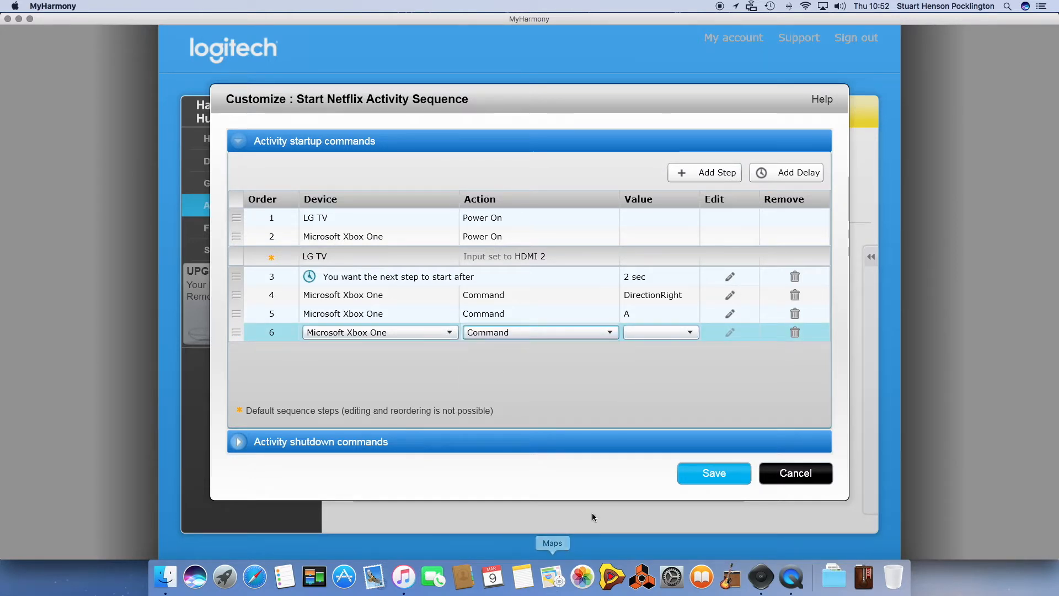
click(660, 332)
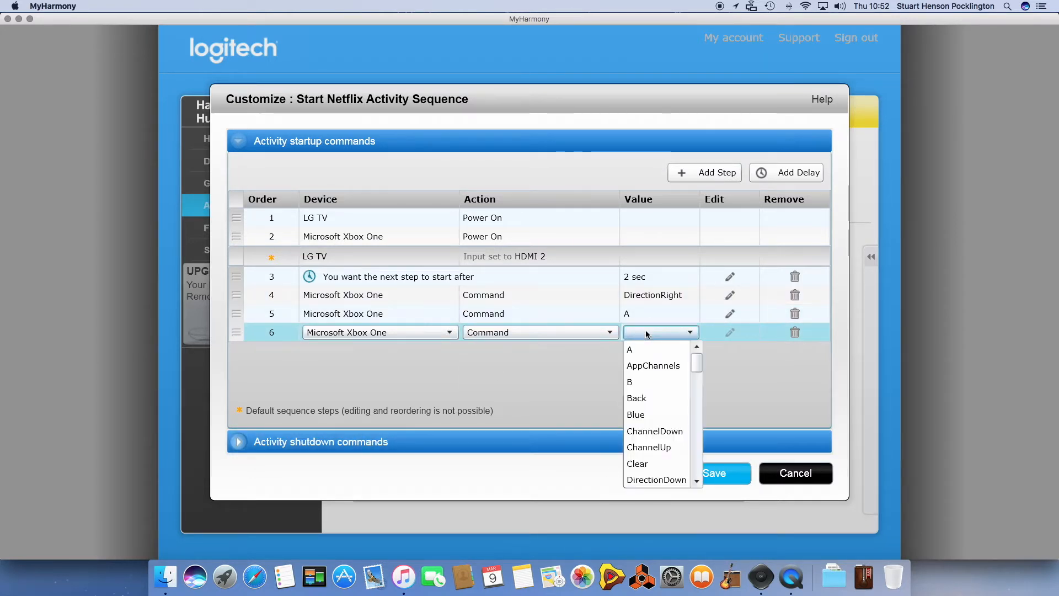
mouse_move(655, 431)
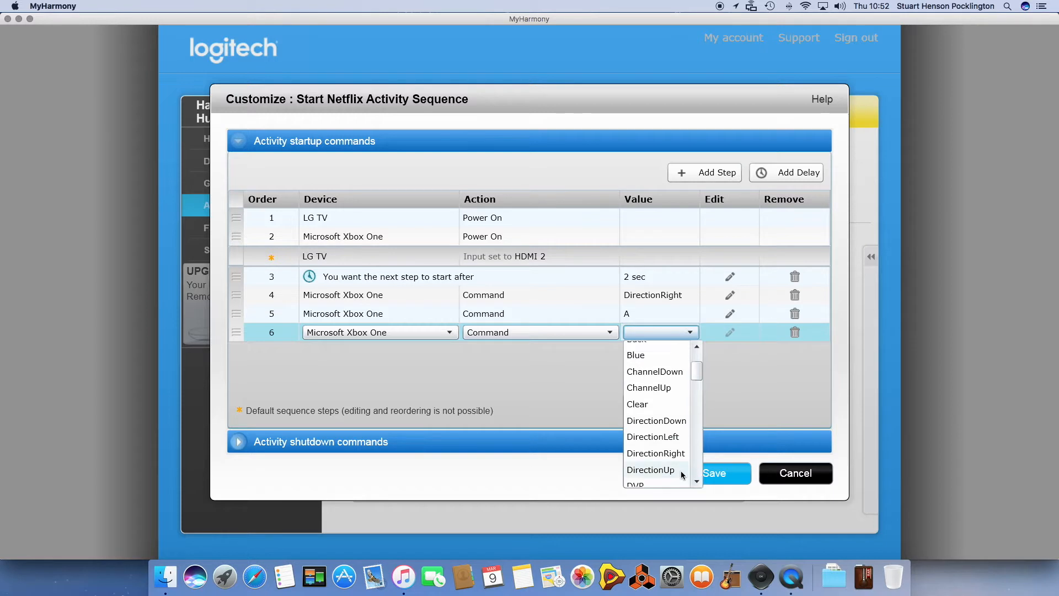
click(650, 470)
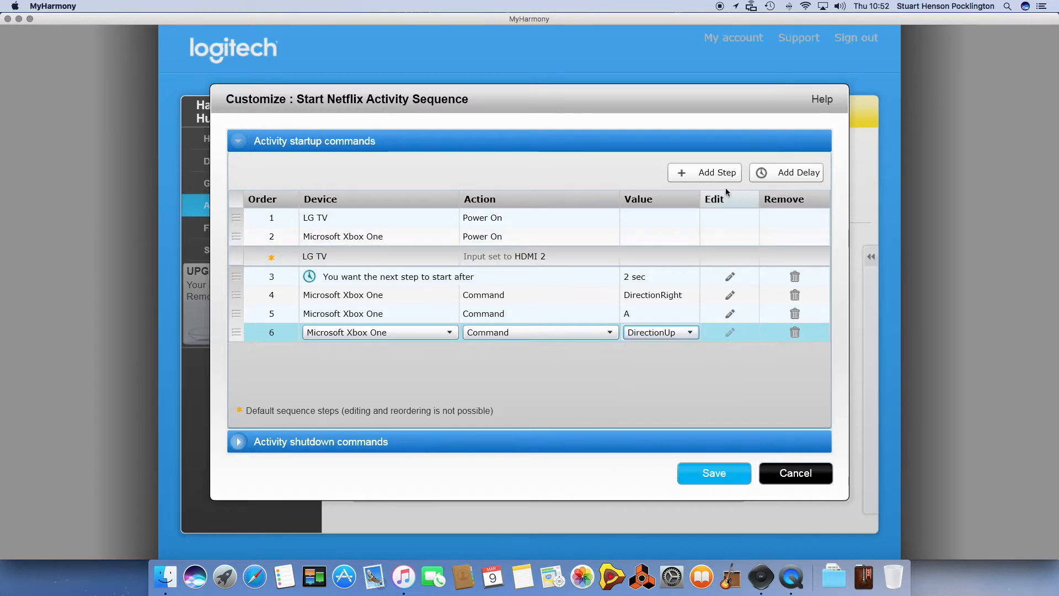
- Add step 7 as Microsoft Xbox One / Command / DirectionRight
click(705, 172)
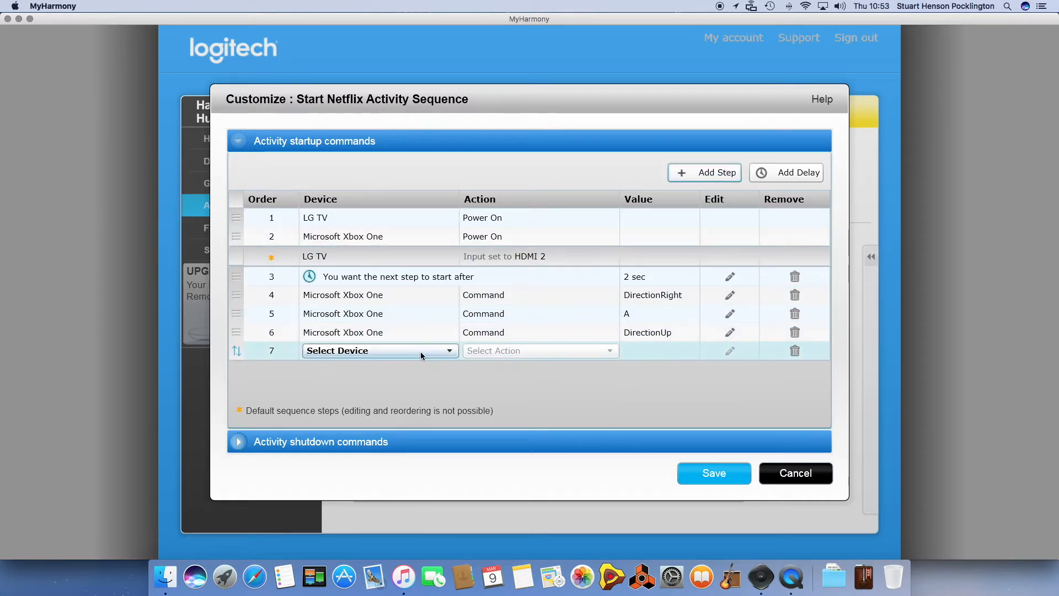
click(379, 350)
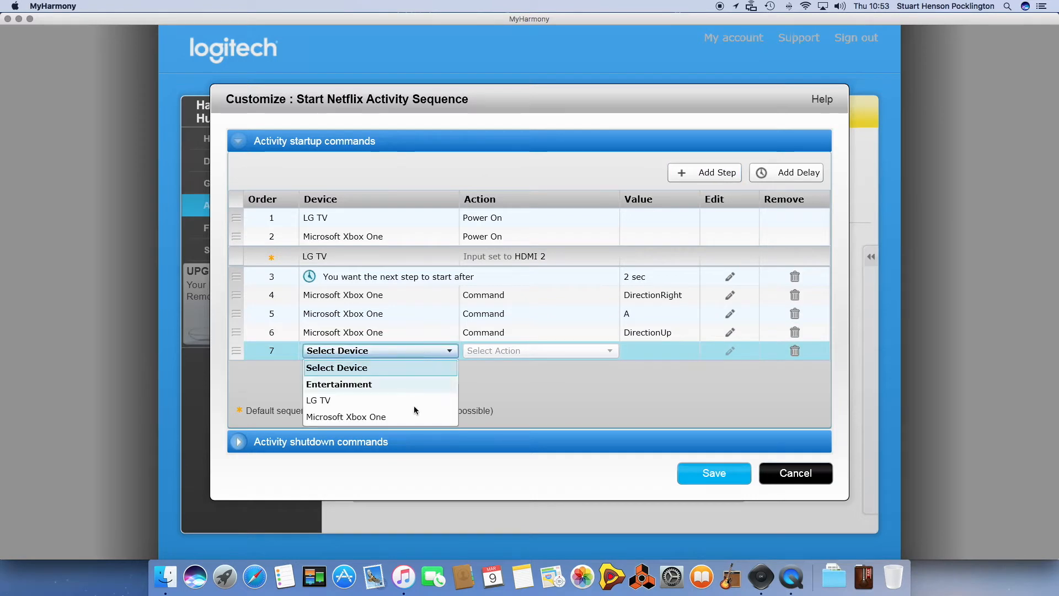
click(346, 417)
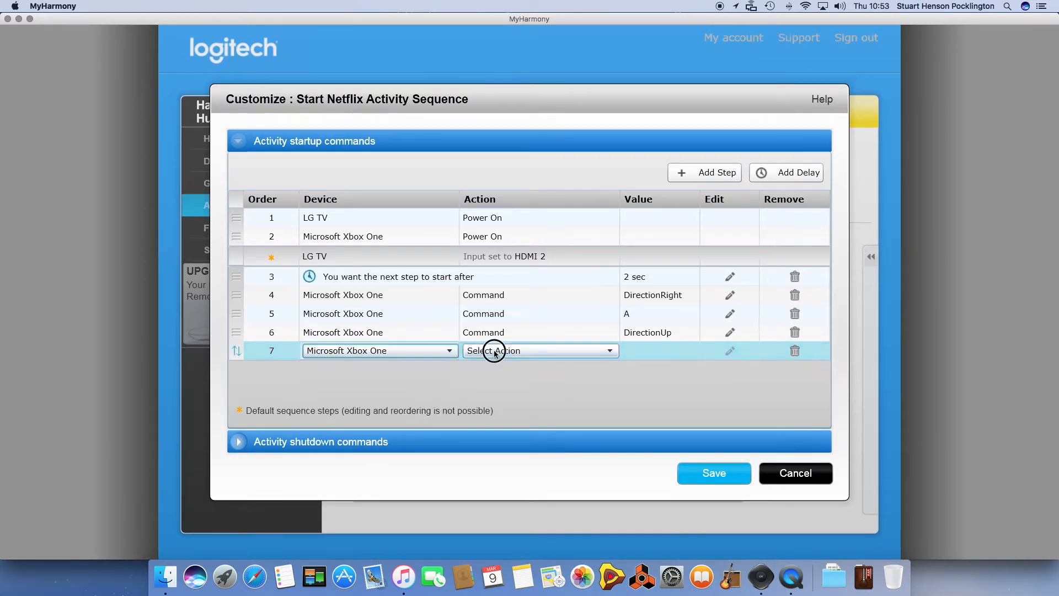
click(539, 350)
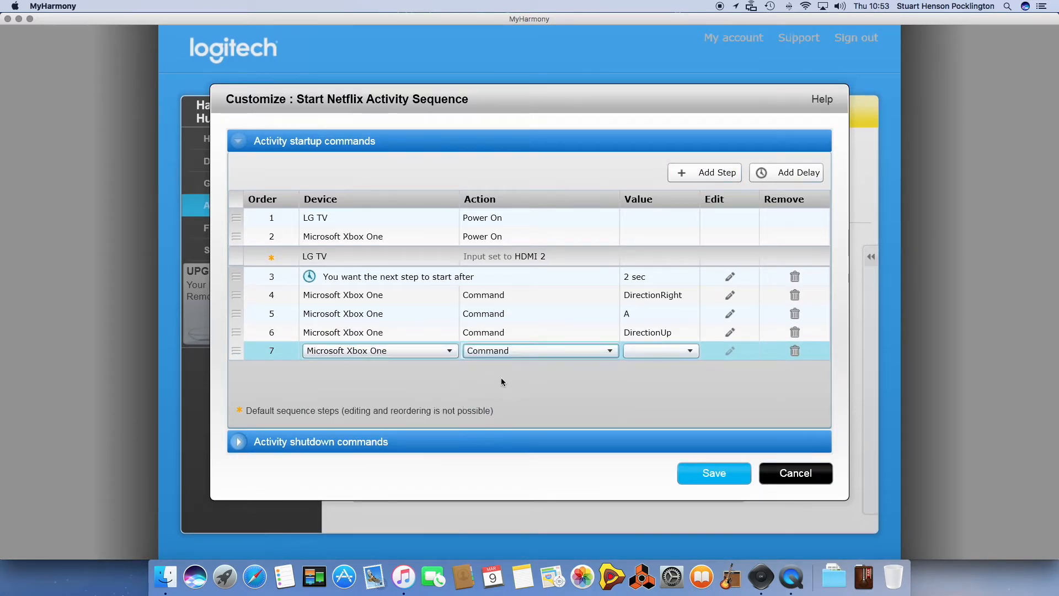
click(660, 351)
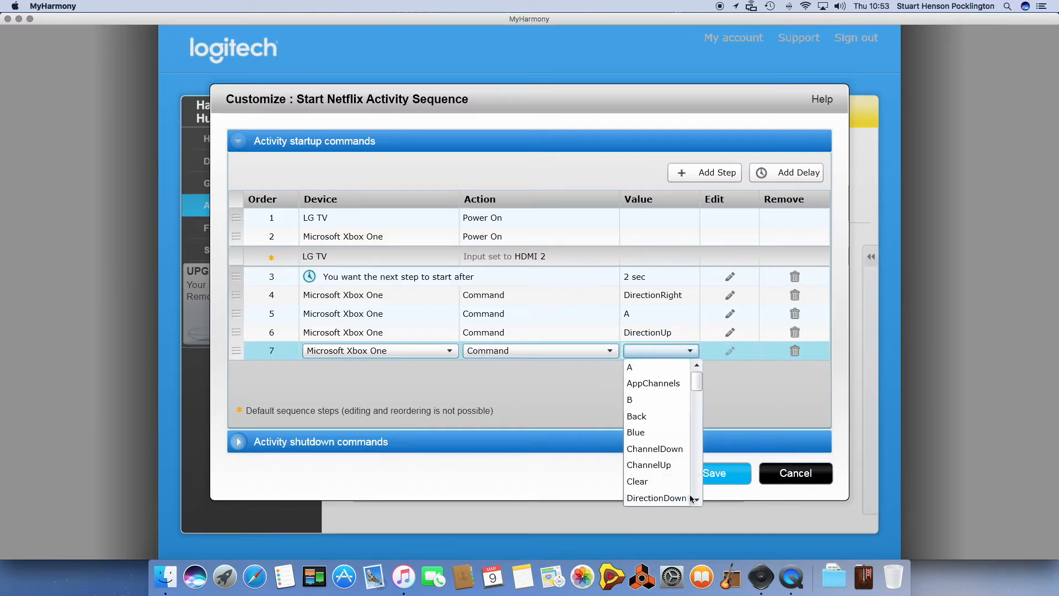
scroll(down, 3)
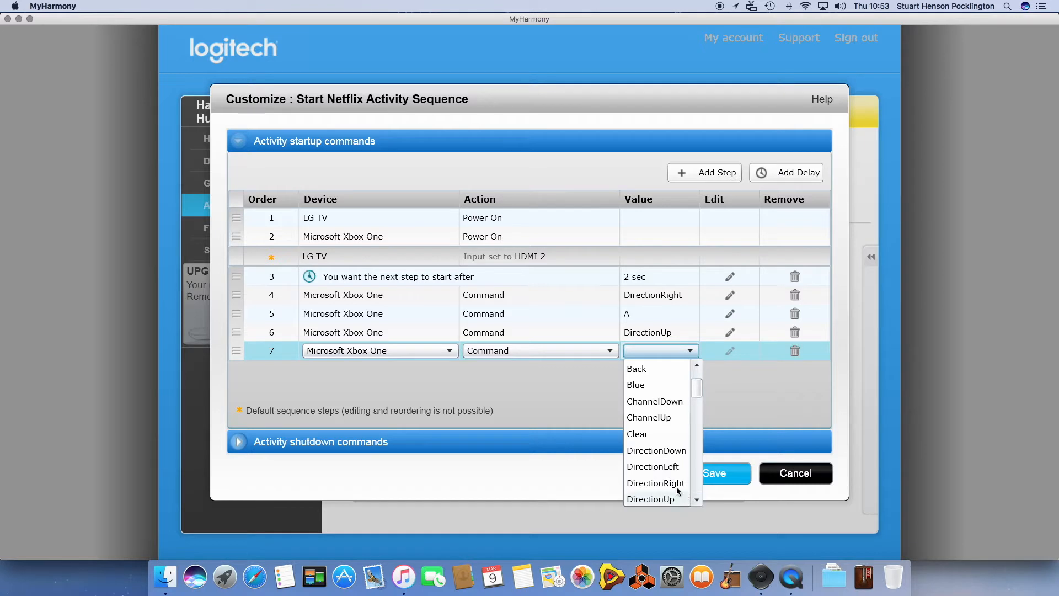
click(654, 482)
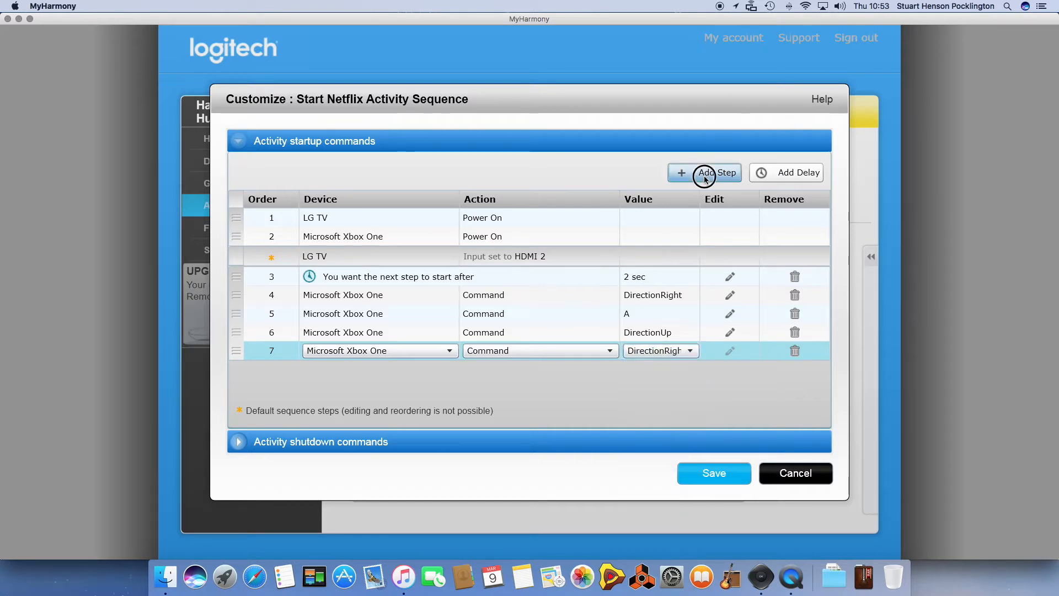
- Add step 8 as Microsoft Xbox One / Command / A
click(705, 172)
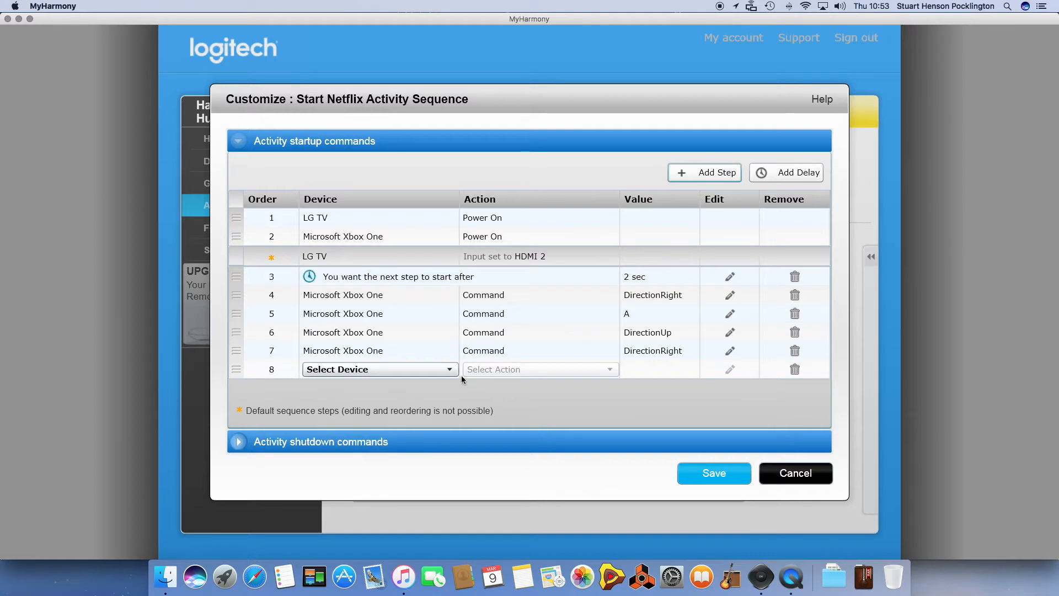
click(379, 369)
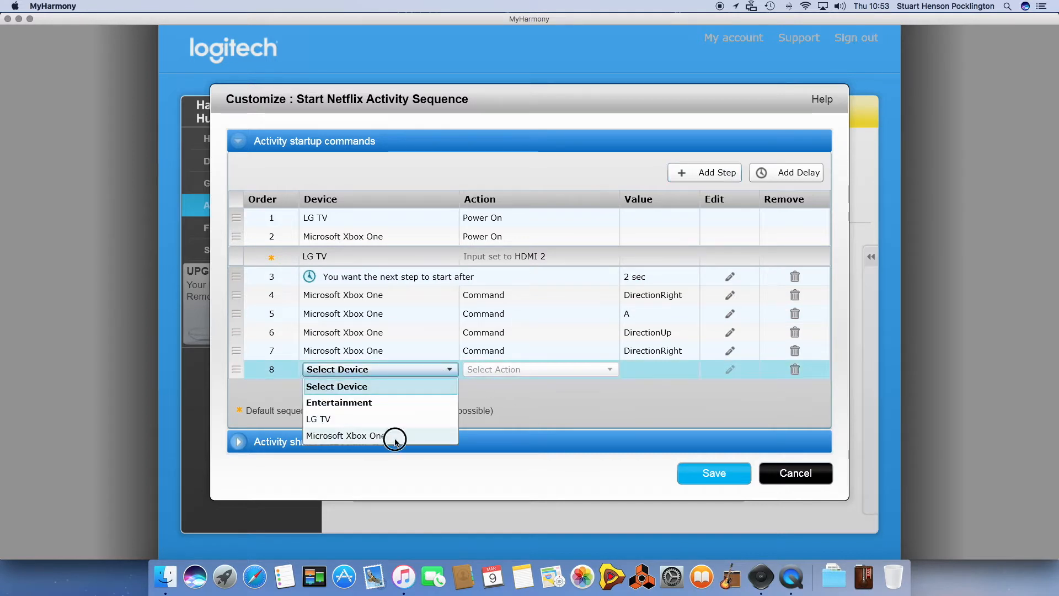
click(346, 434)
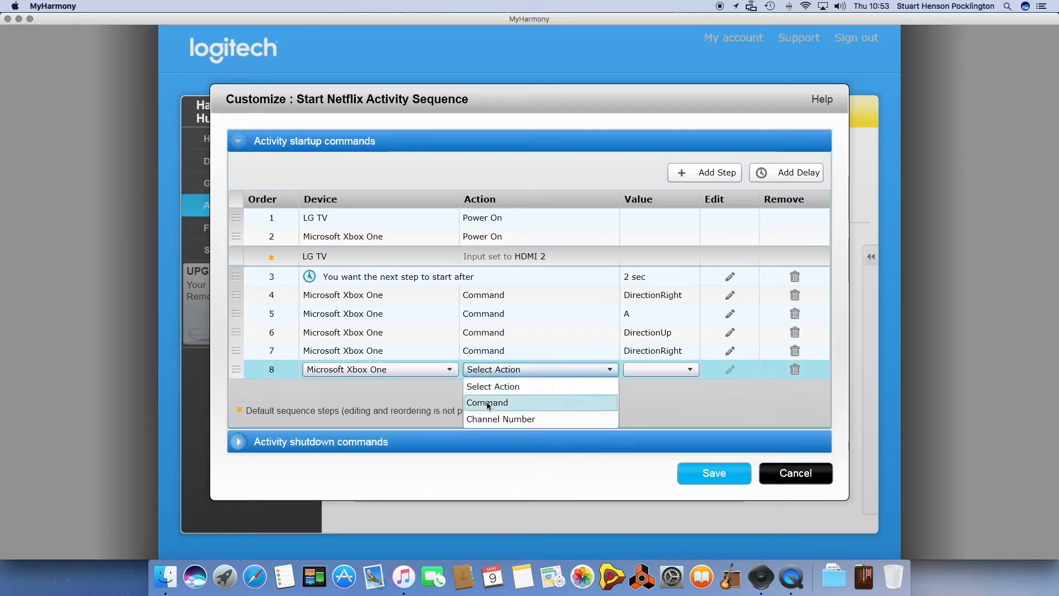
click(486, 403)
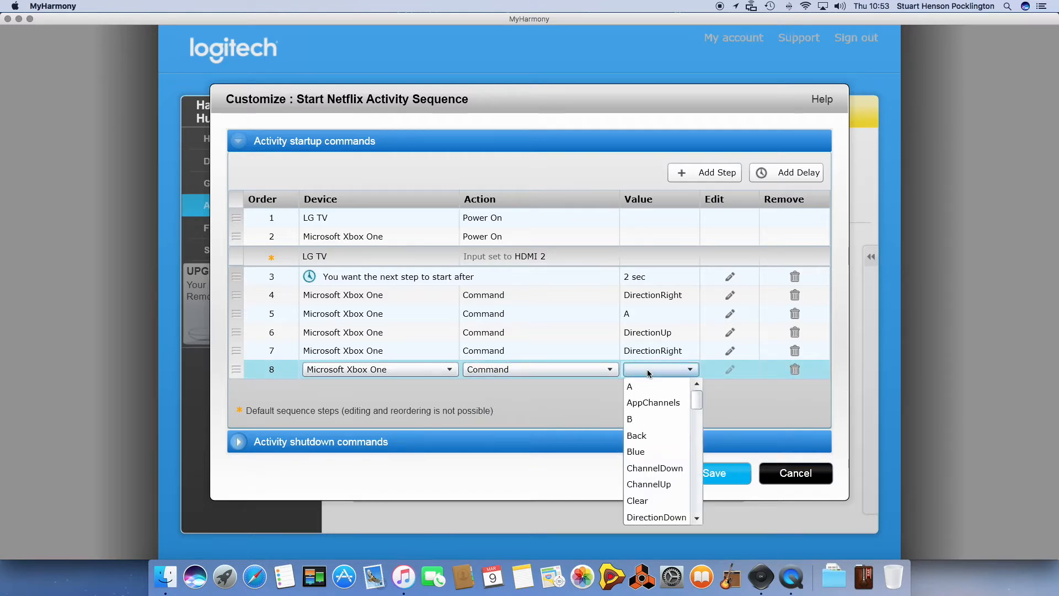
mouse_move(636, 386)
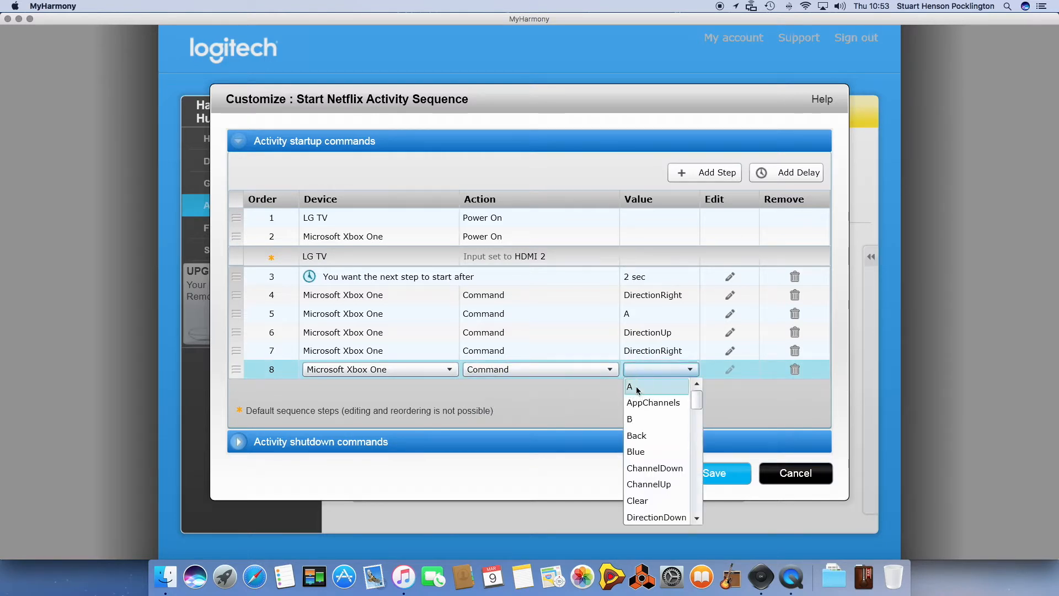
click(628, 388)
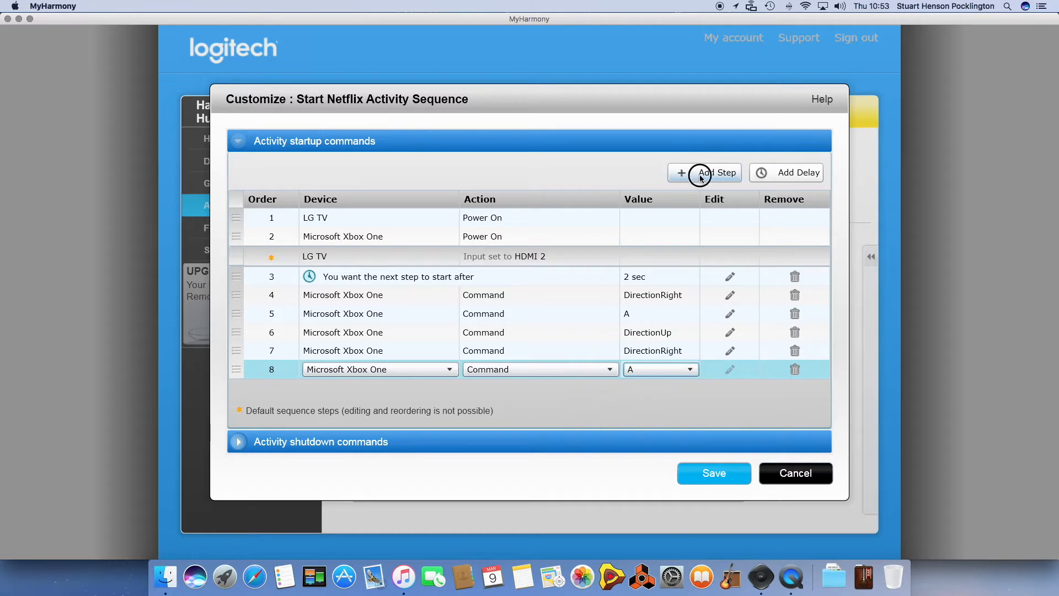
- Add step 9 as Microsoft Xbox One / Command, dismissing the value list without choosing one
click(705, 172)
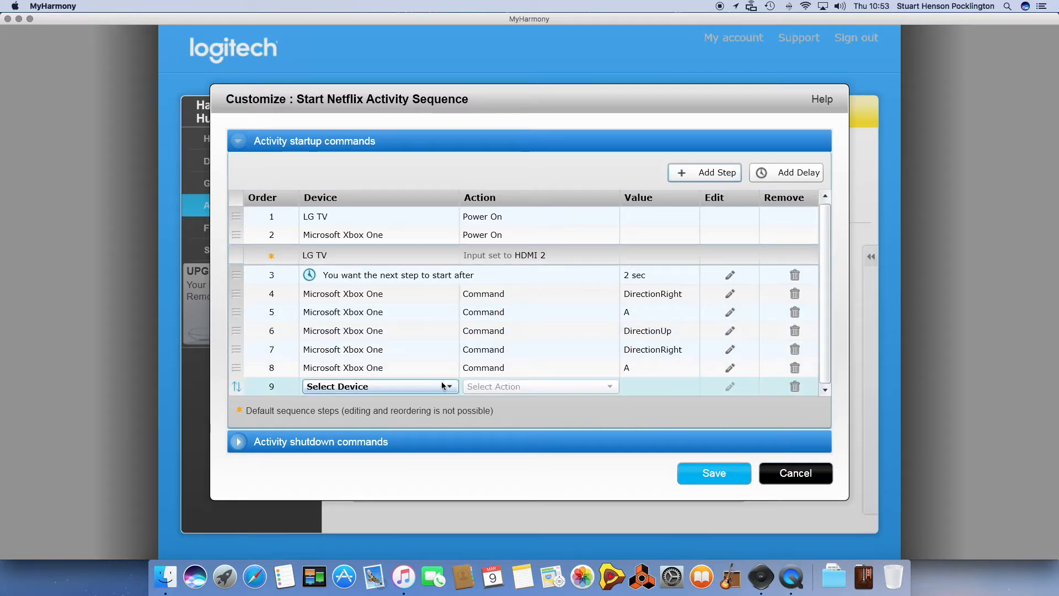
click(380, 387)
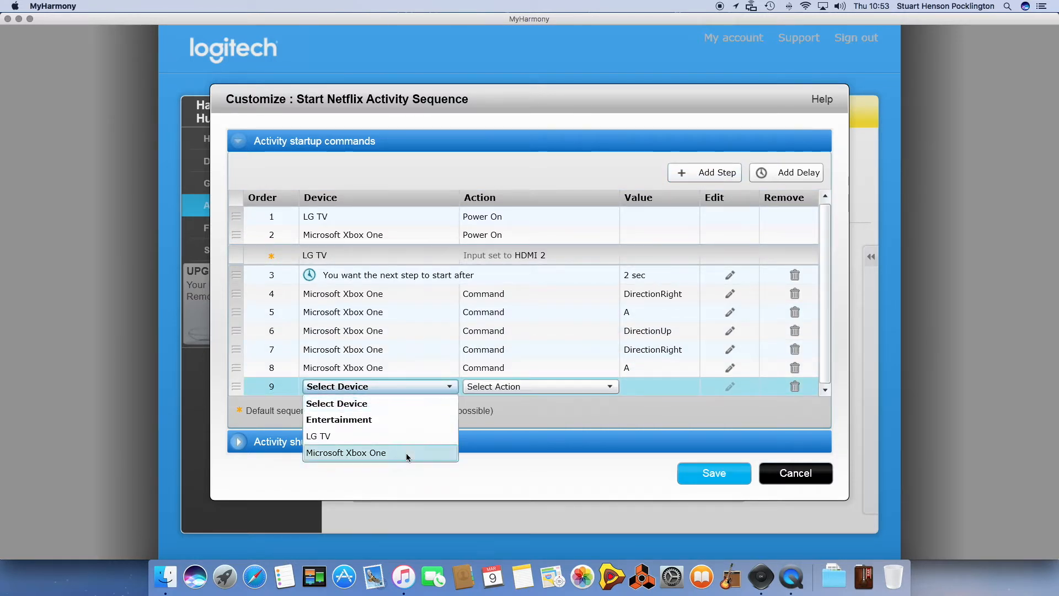
click(345, 452)
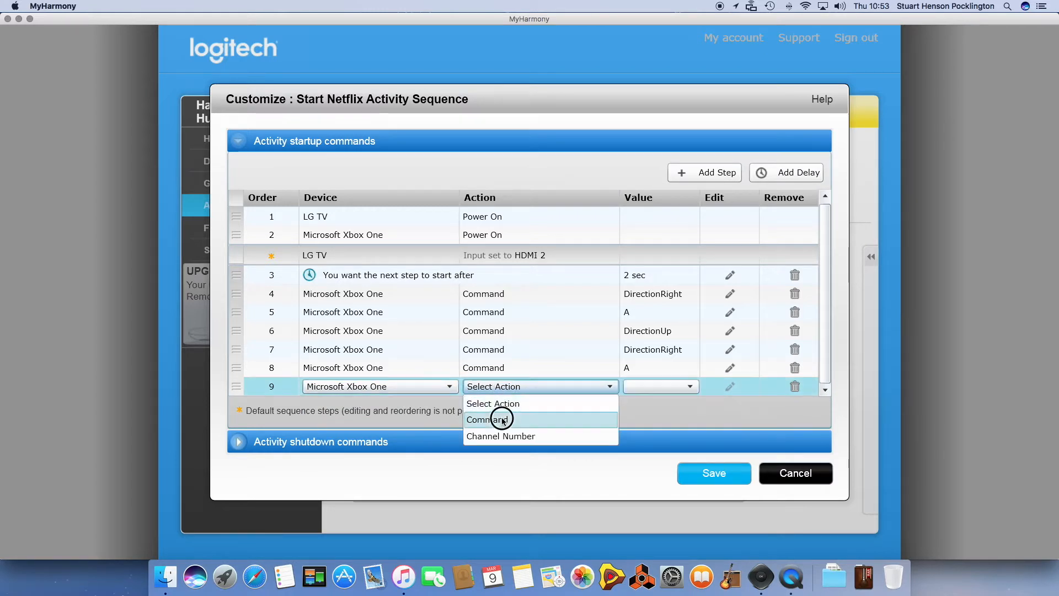
click(486, 420)
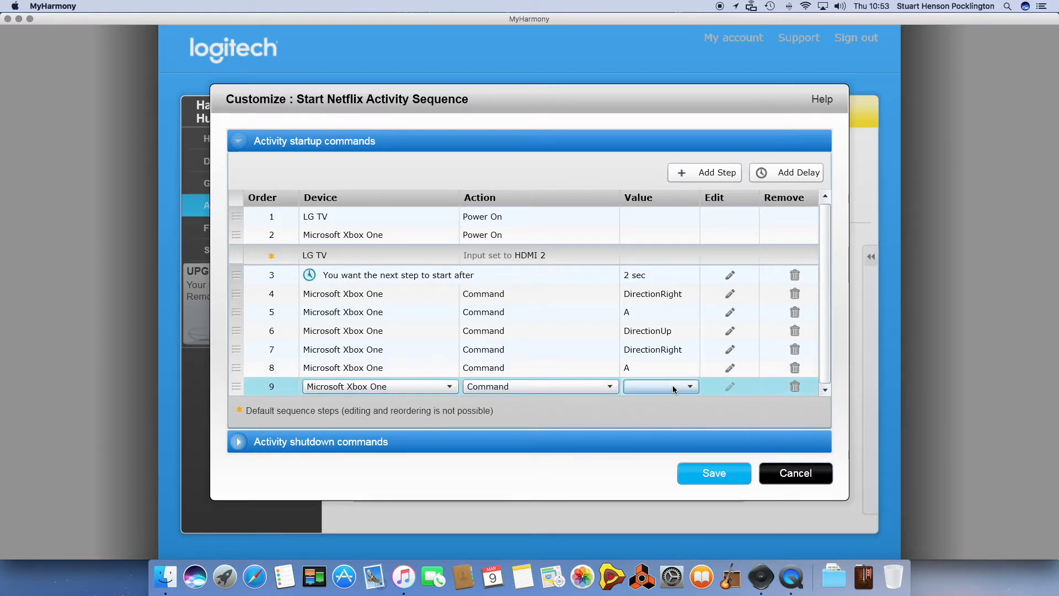
click(689, 386)
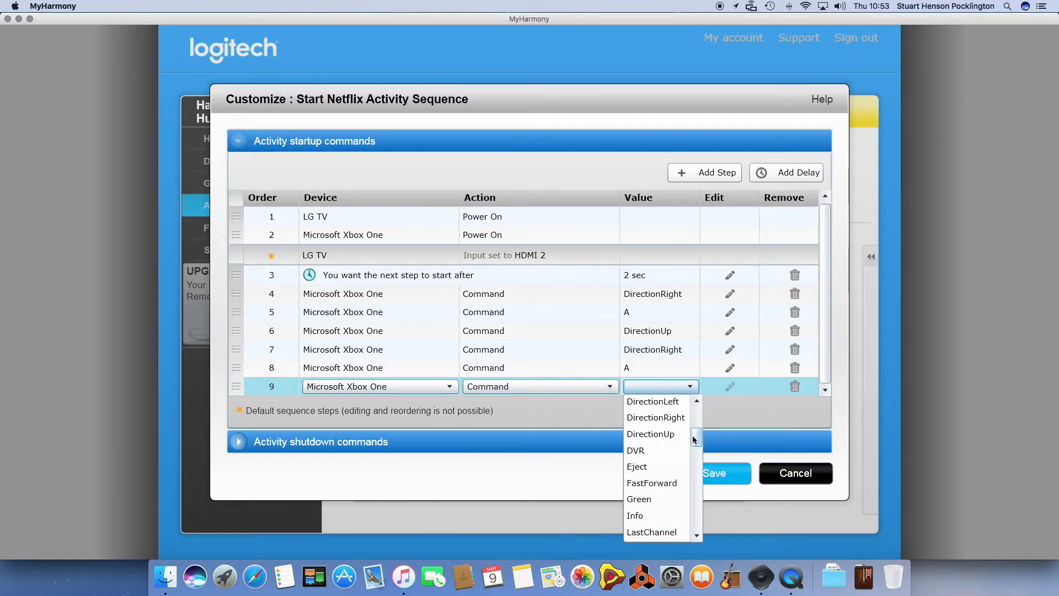
click(708, 411)
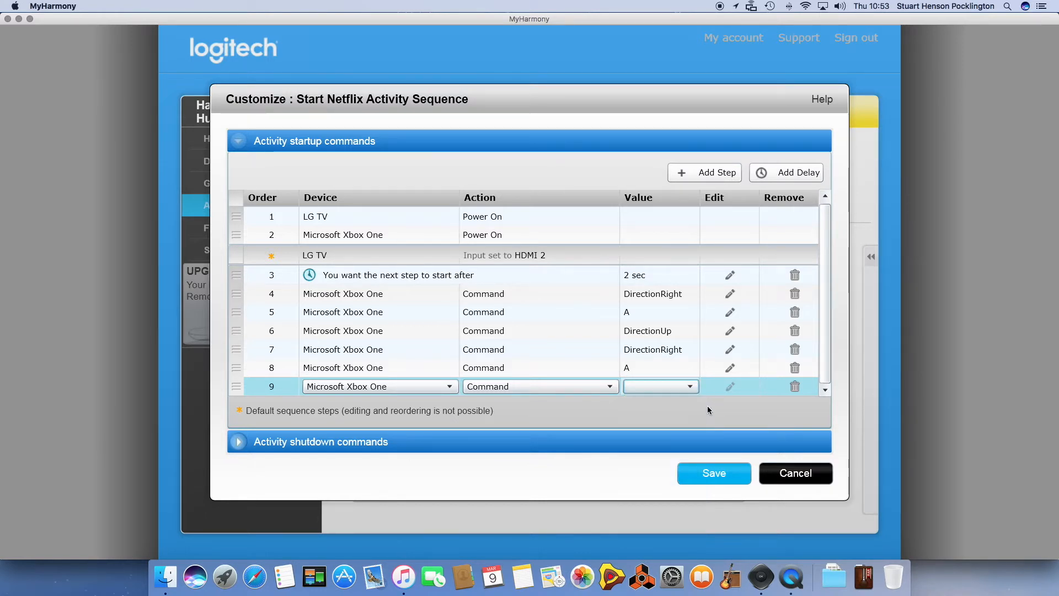
- Delete the unfinished step 9 and add a 10-second delay in its place
click(795, 386)
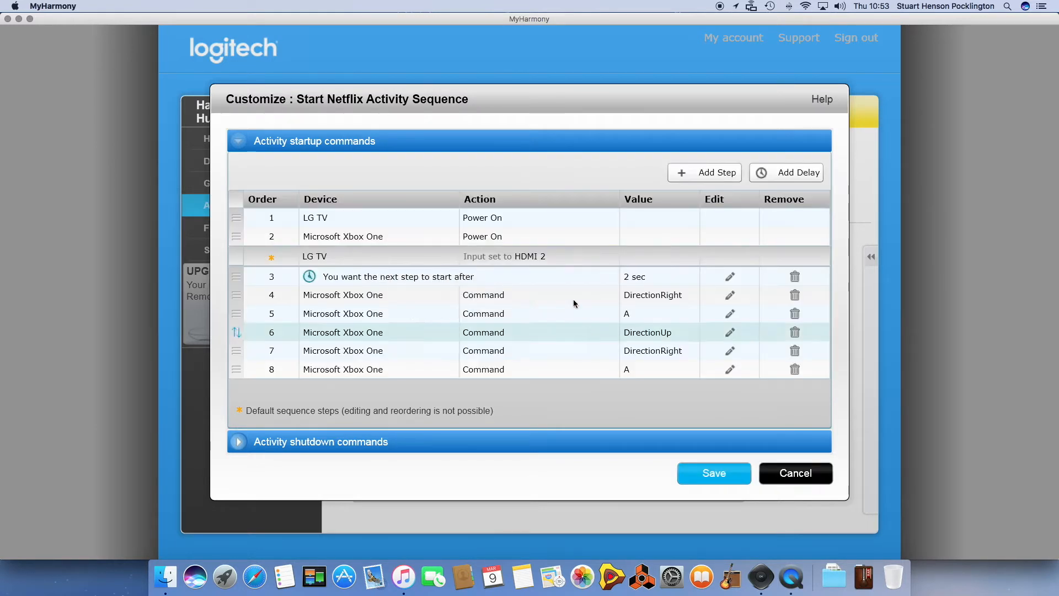
click(786, 172)
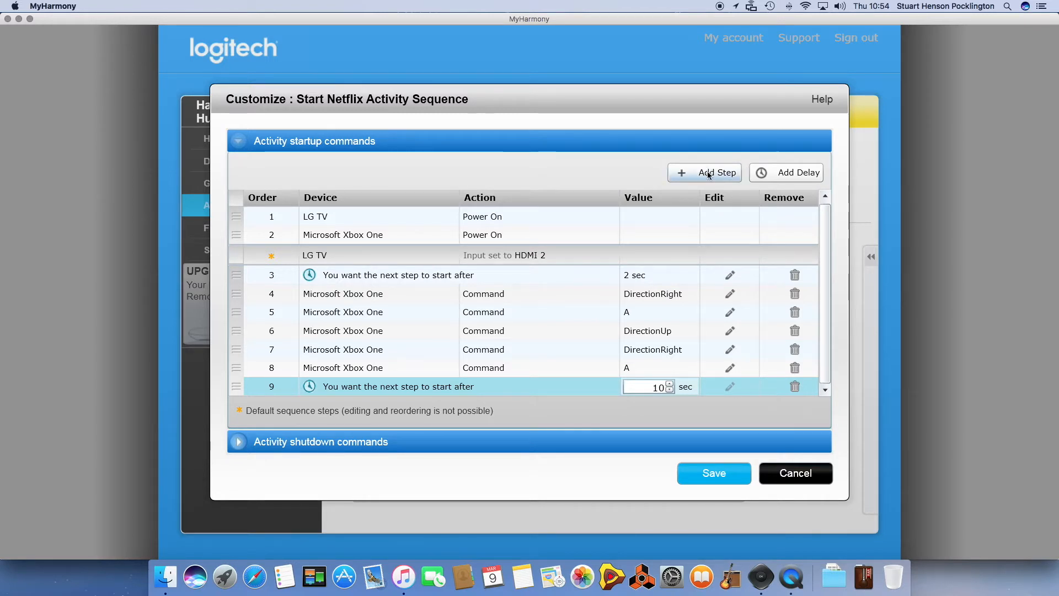
- Add steps 10 and 11 as Microsoft Xbox One / Command / DirectionLeft
click(704, 172)
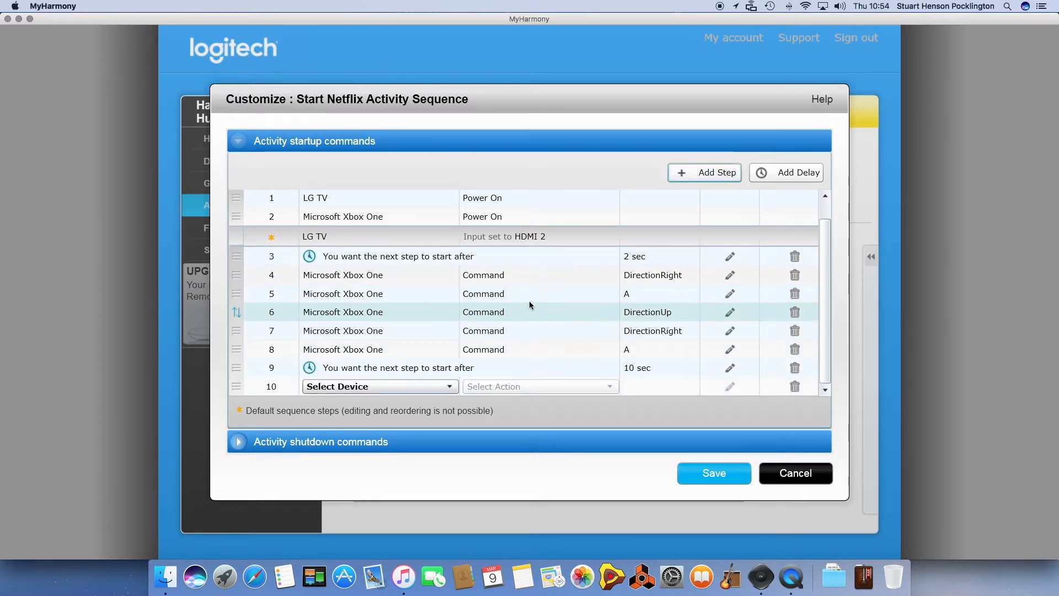
click(380, 386)
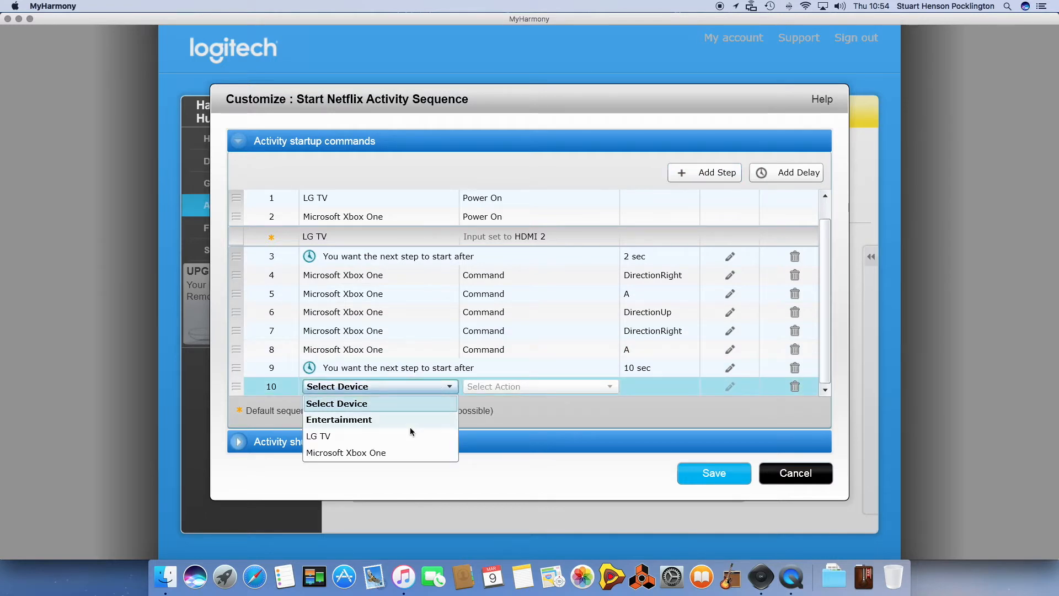
click(345, 453)
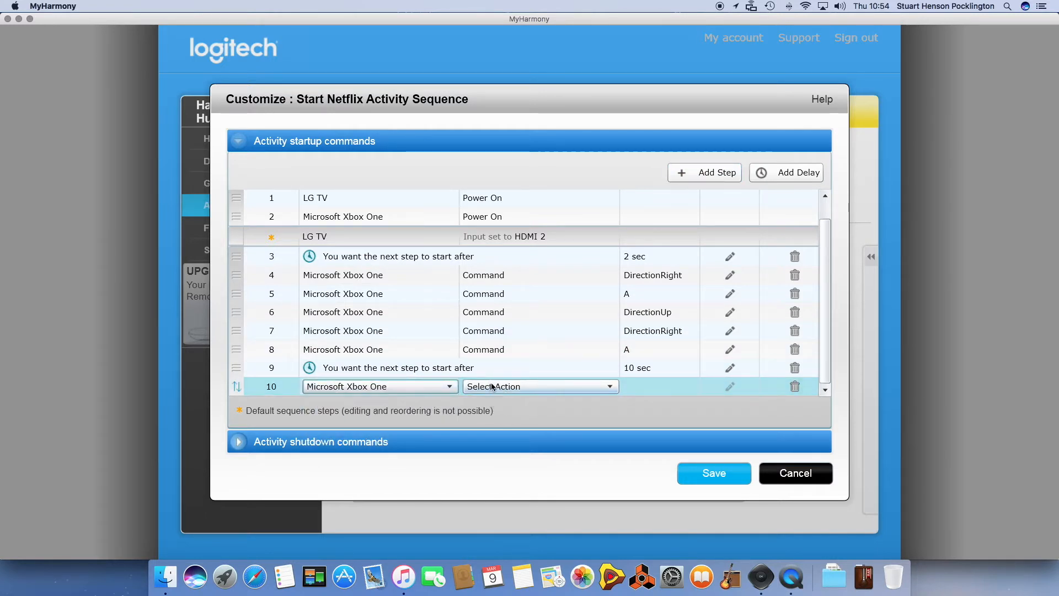
click(540, 386)
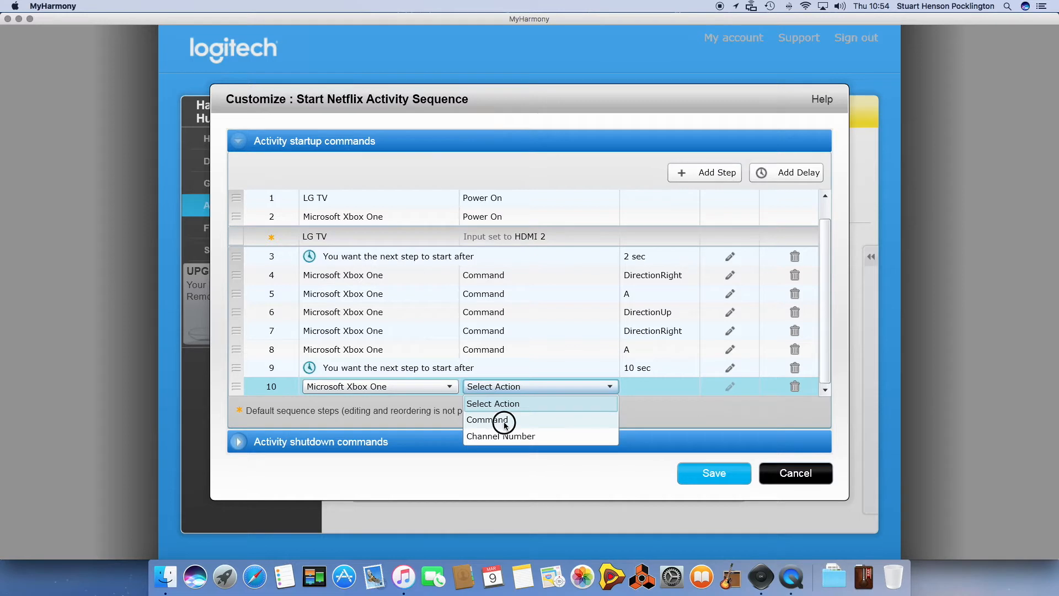
click(486, 419)
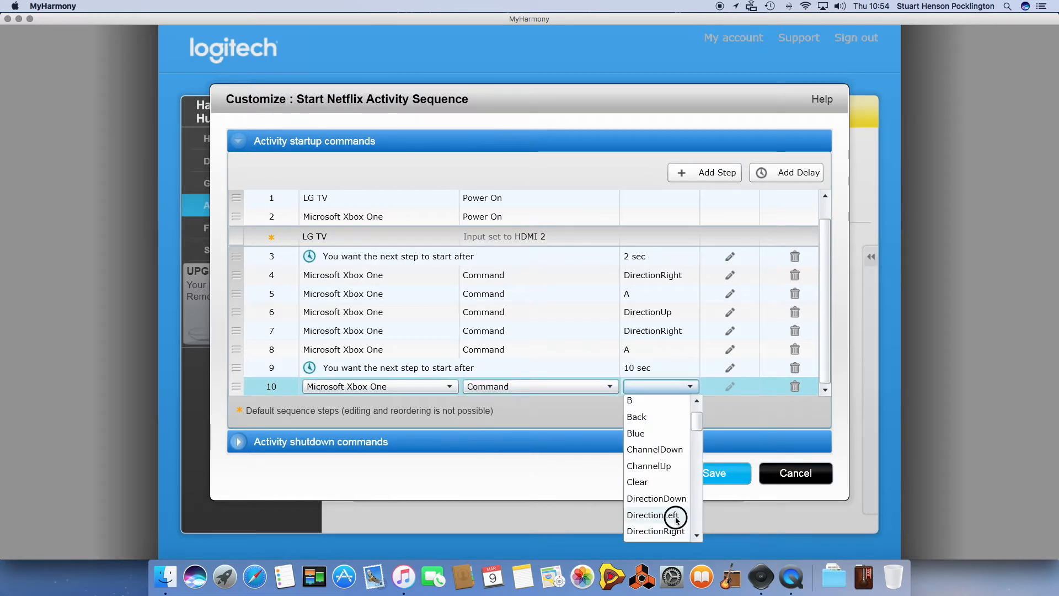
click(656, 516)
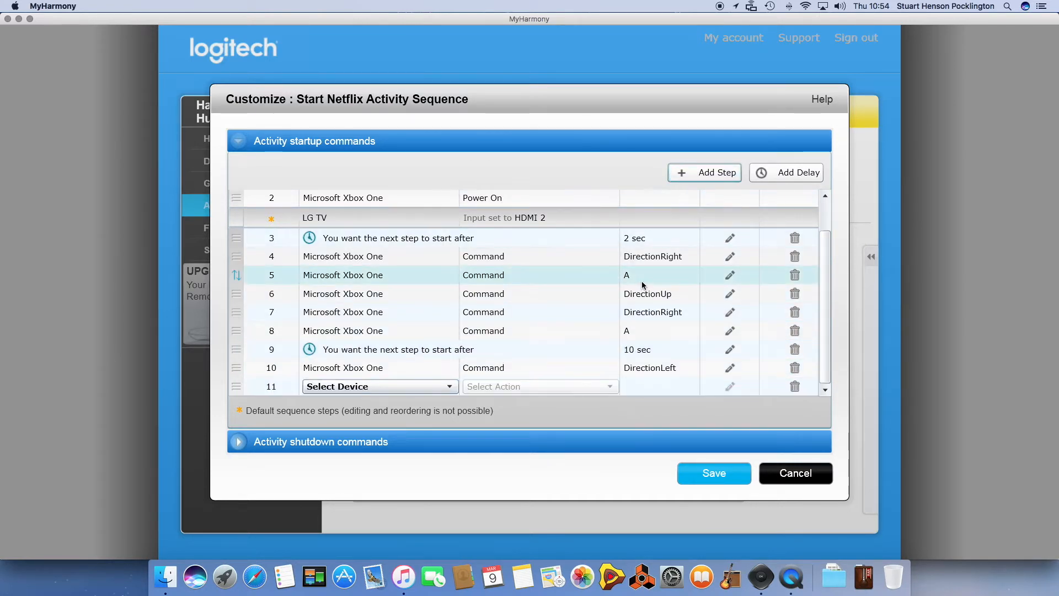
click(378, 386)
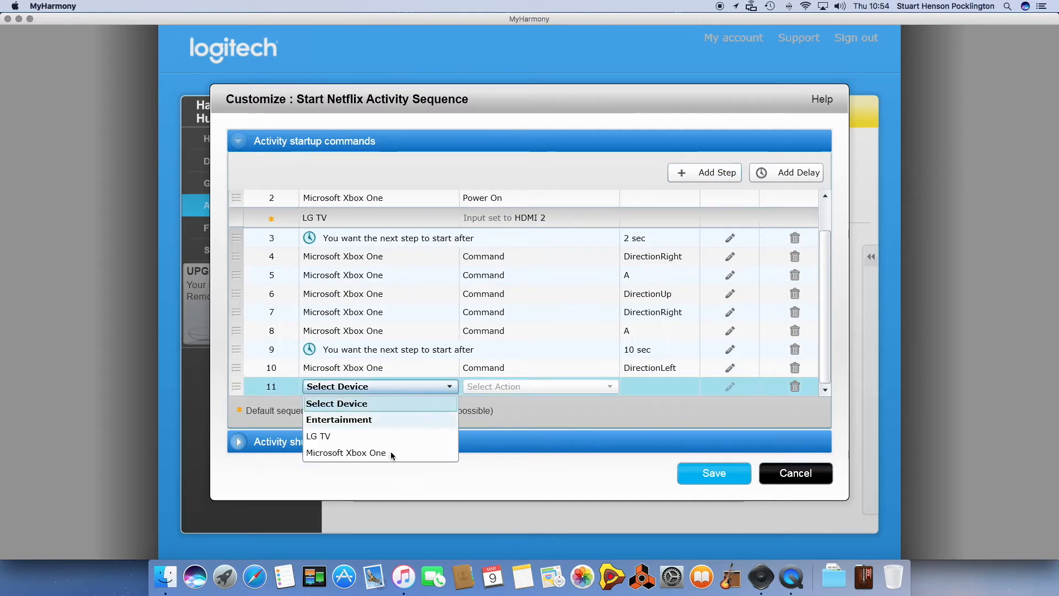
click(345, 453)
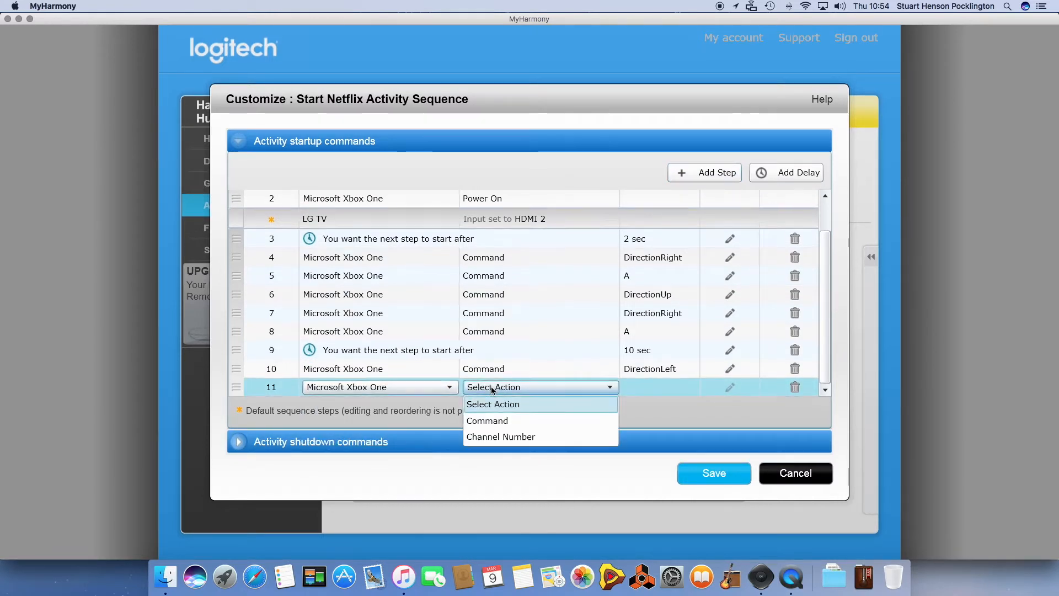
click(486, 420)
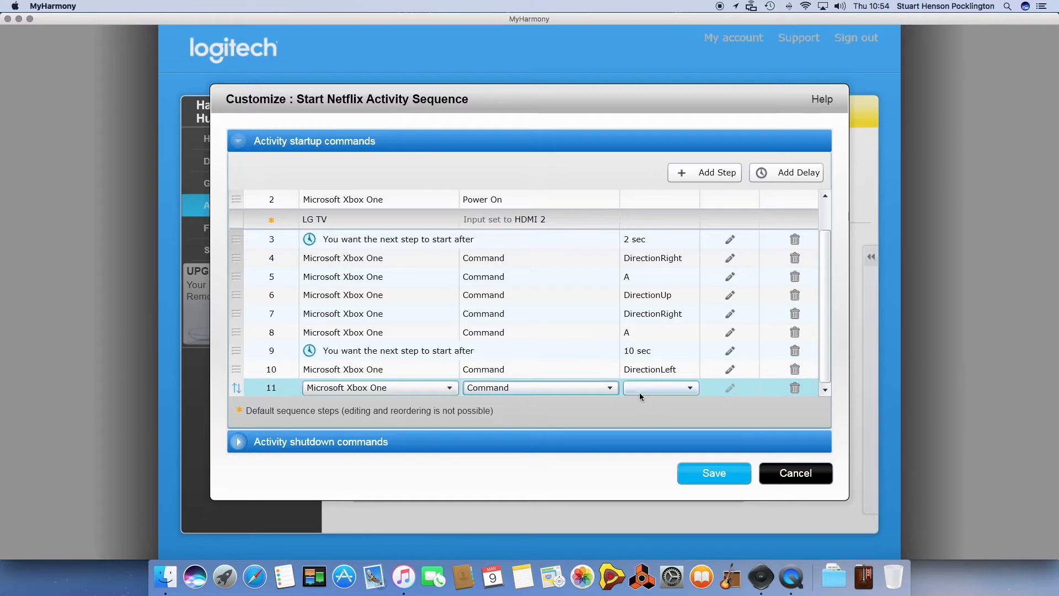
click(690, 387)
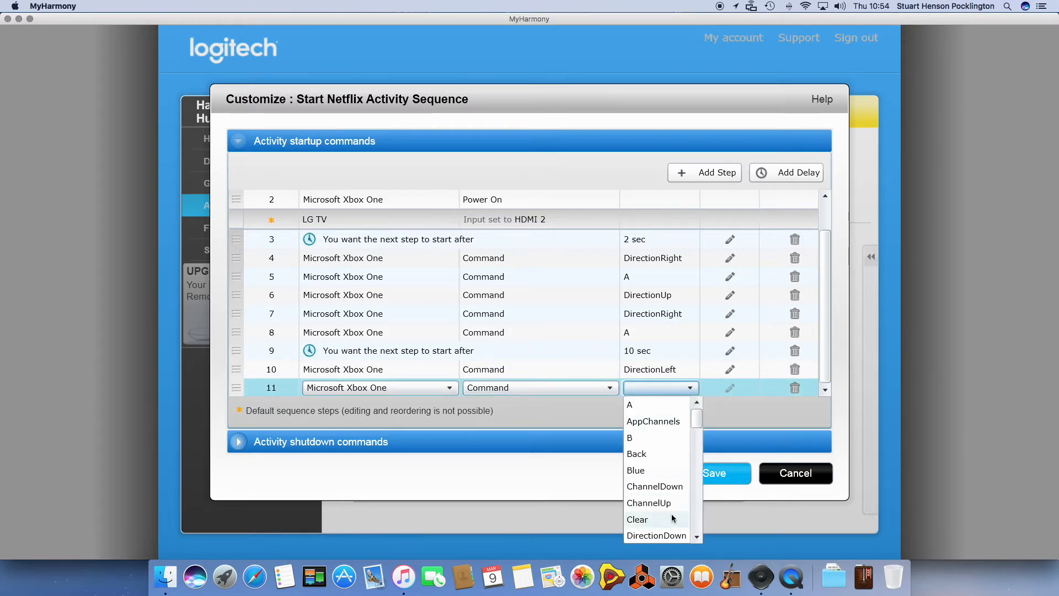
scroll(down, 3)
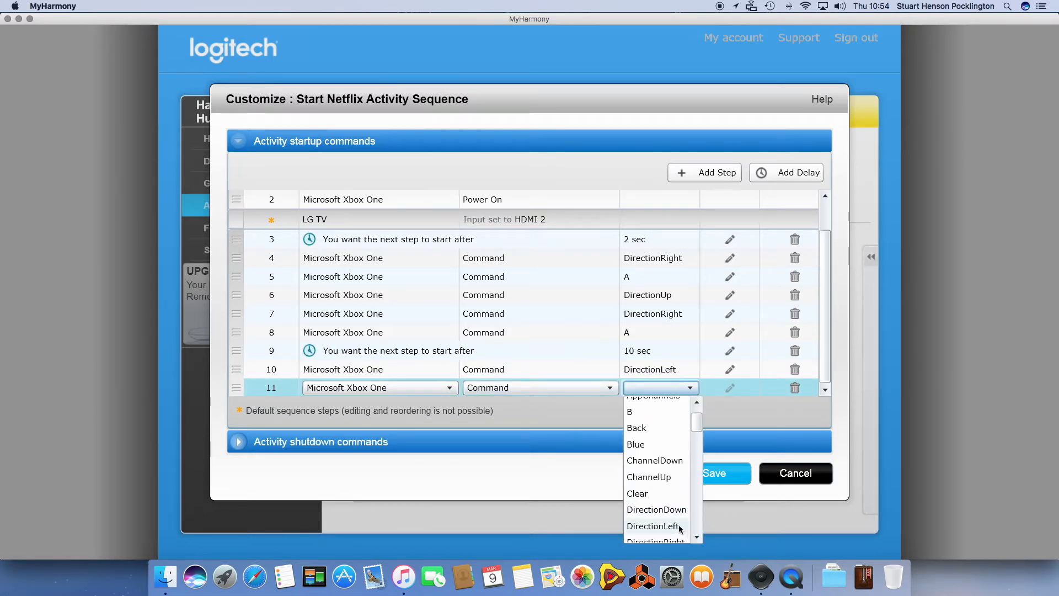
click(652, 526)
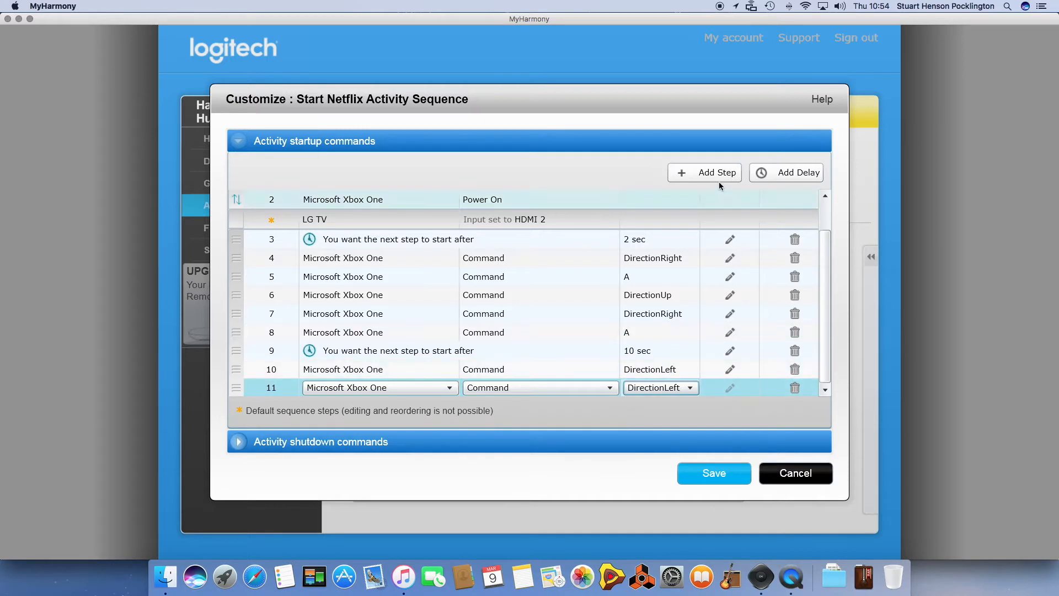
- Add steps 12 and 13 as Microsoft Xbox One / Command / DirectionLeft
click(705, 172)
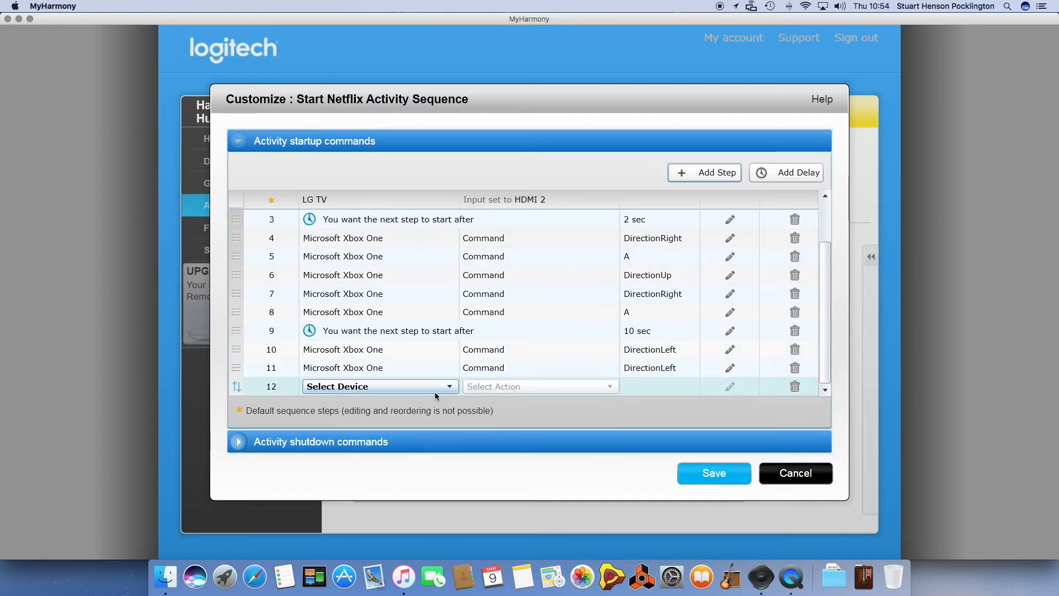
click(378, 386)
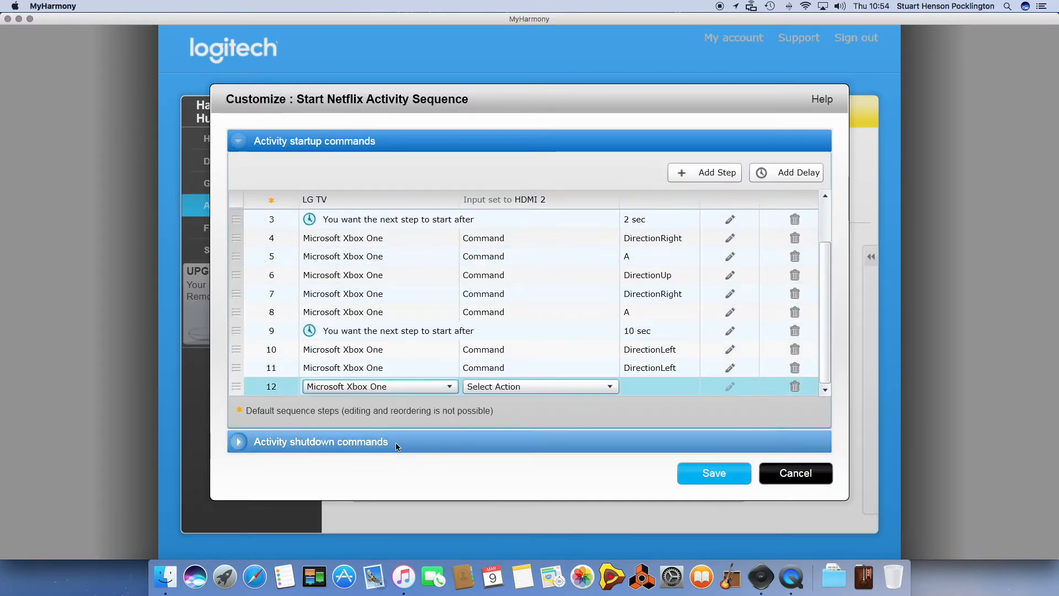
click(540, 386)
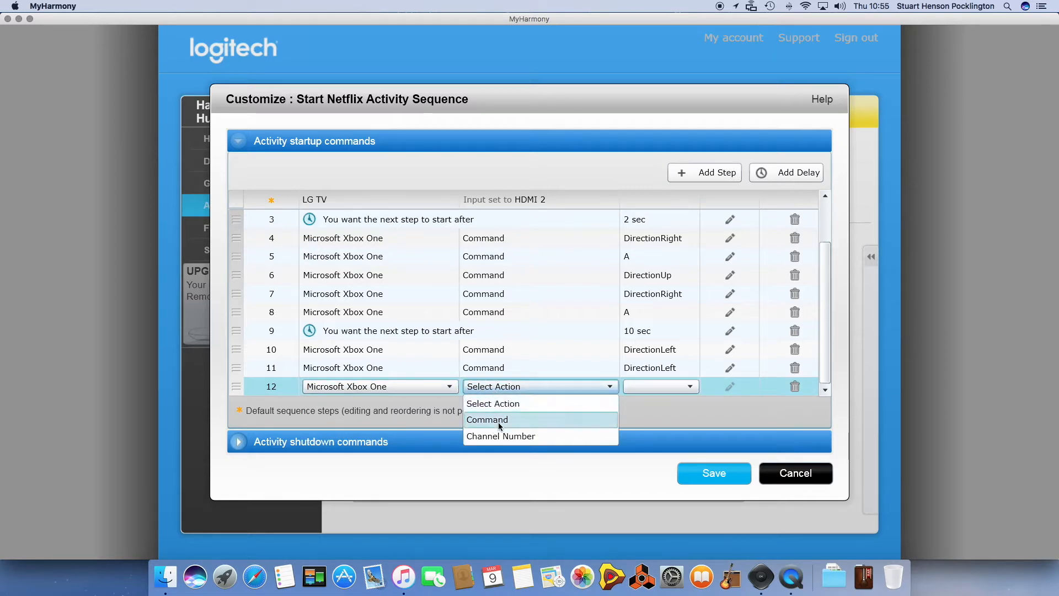
click(486, 419)
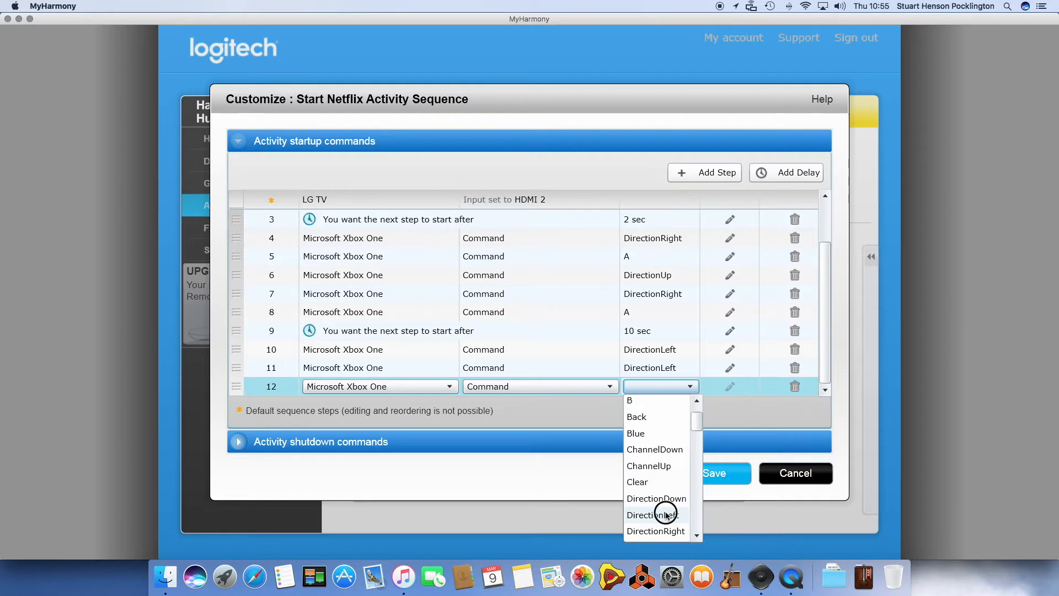
click(652, 515)
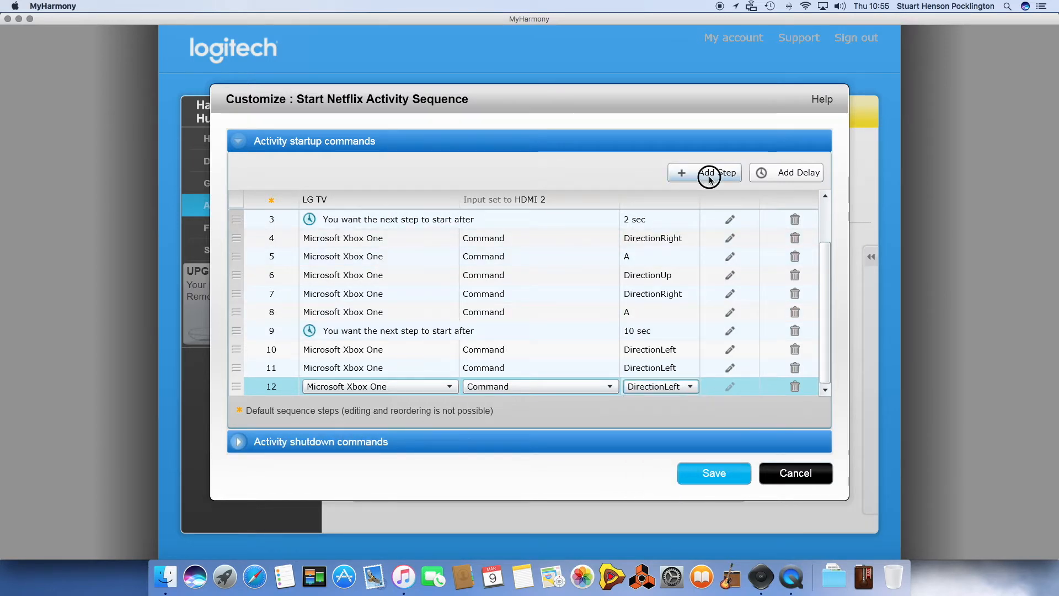
click(704, 172)
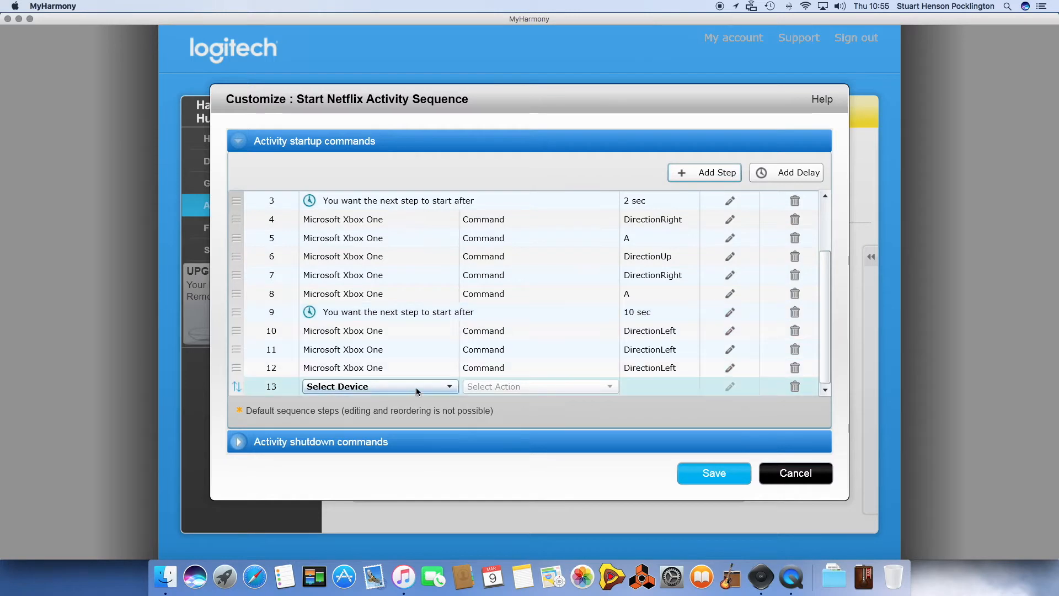
click(379, 386)
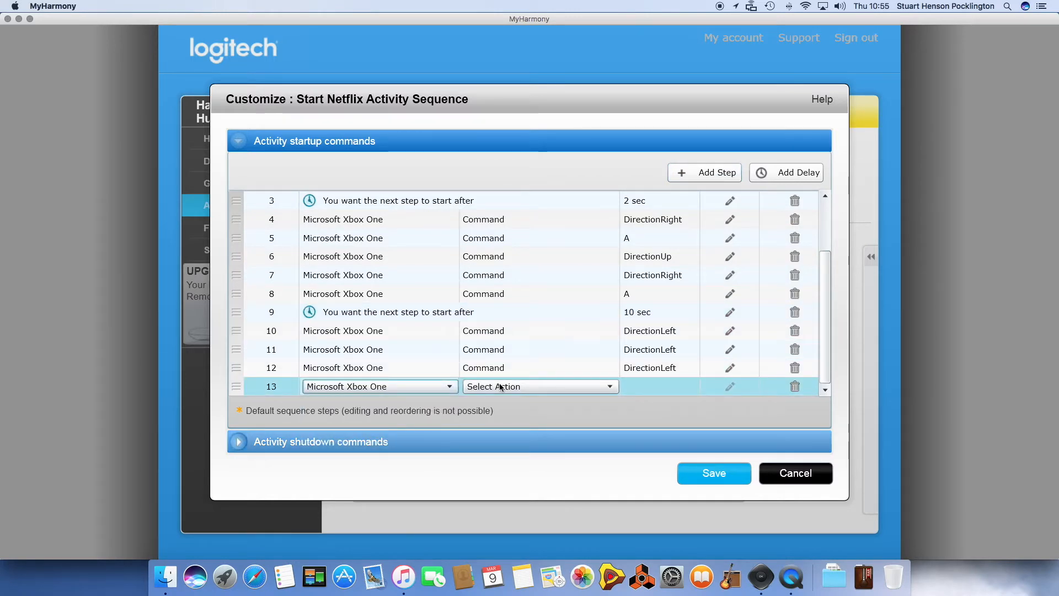
click(537, 387)
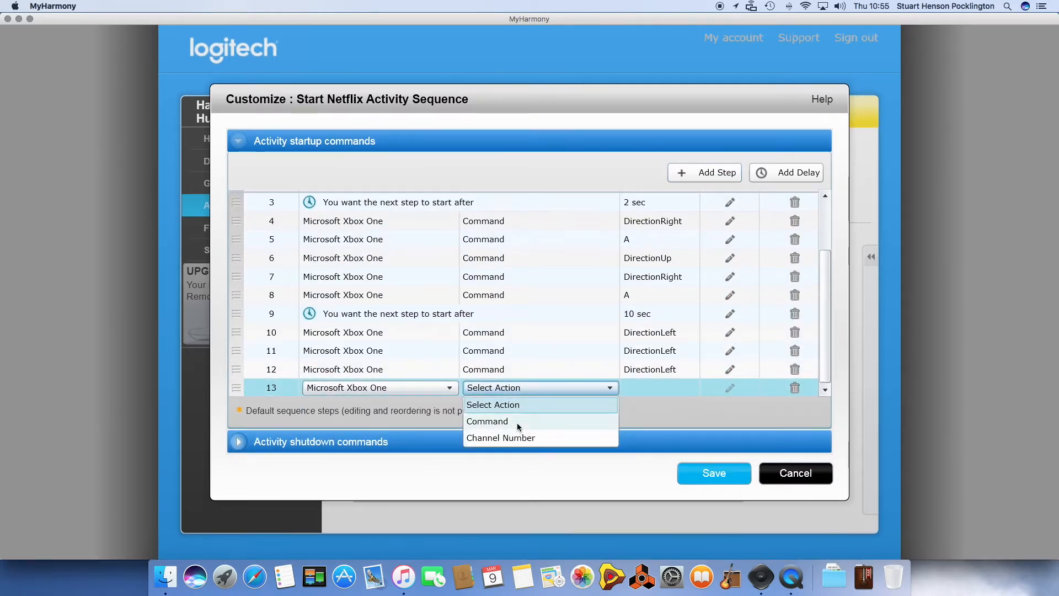
click(486, 420)
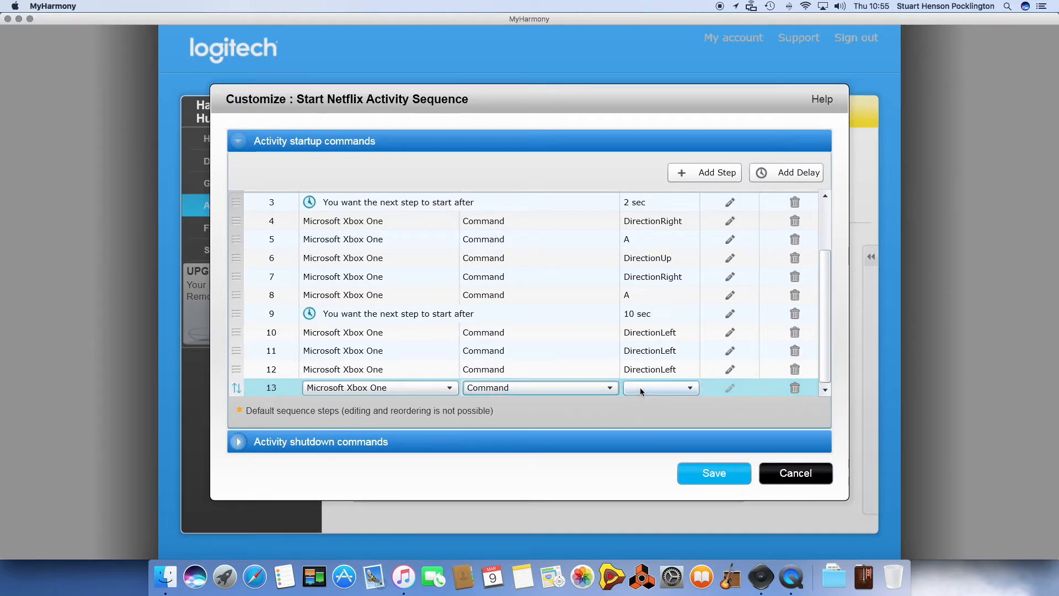
click(688, 388)
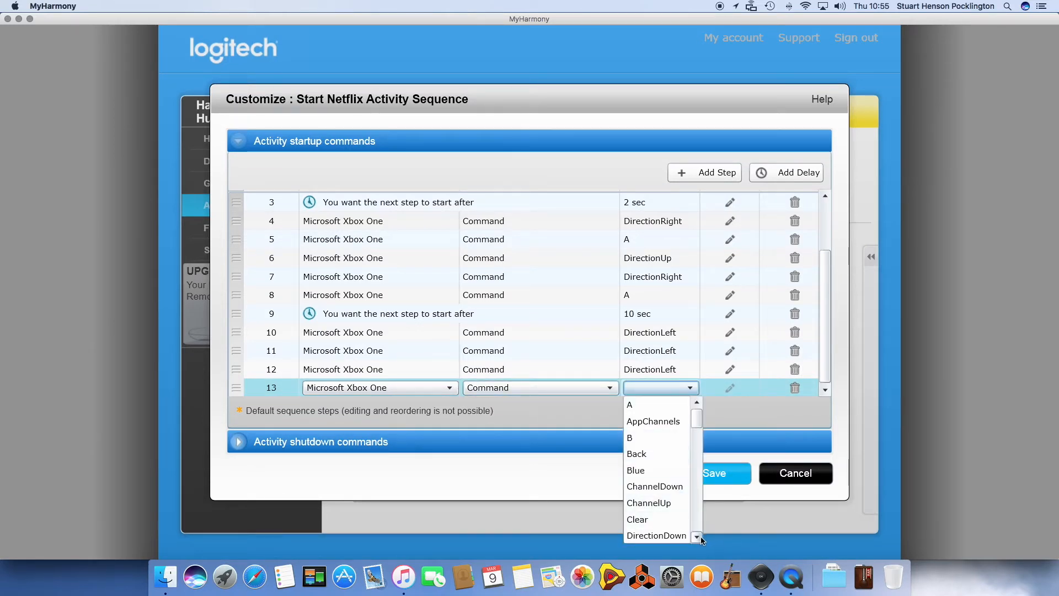
click(653, 387)
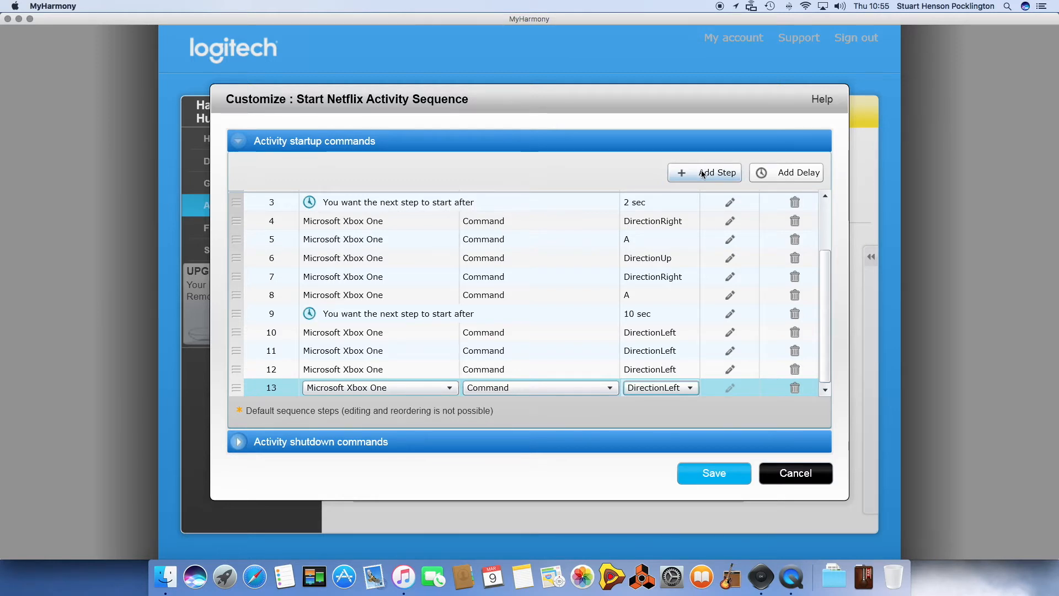
- Add a final step 14 as Microsoft Xbox One / Command / A and save the sequence
click(705, 173)
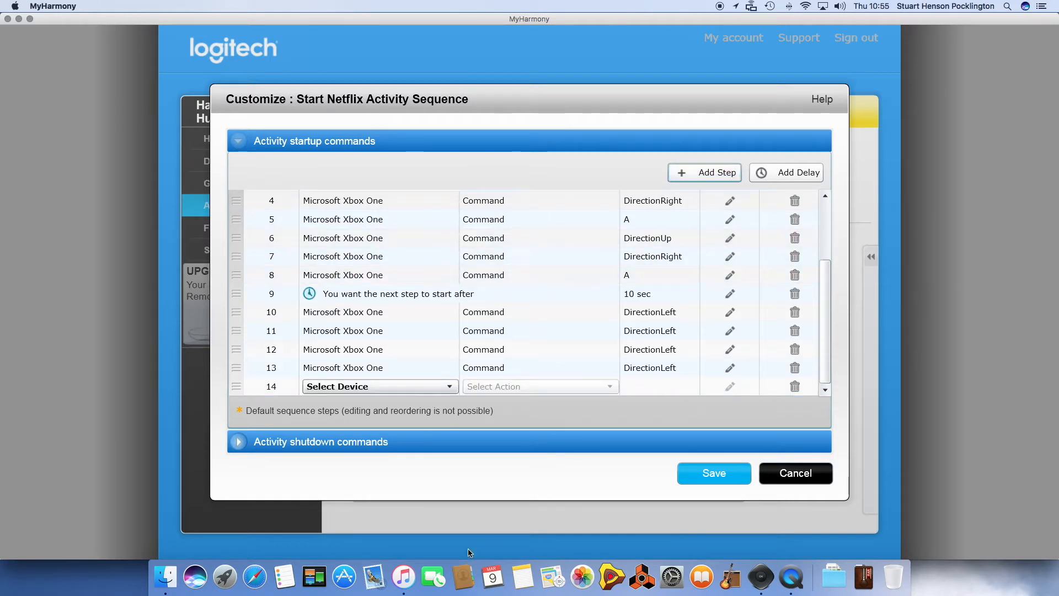
click(379, 386)
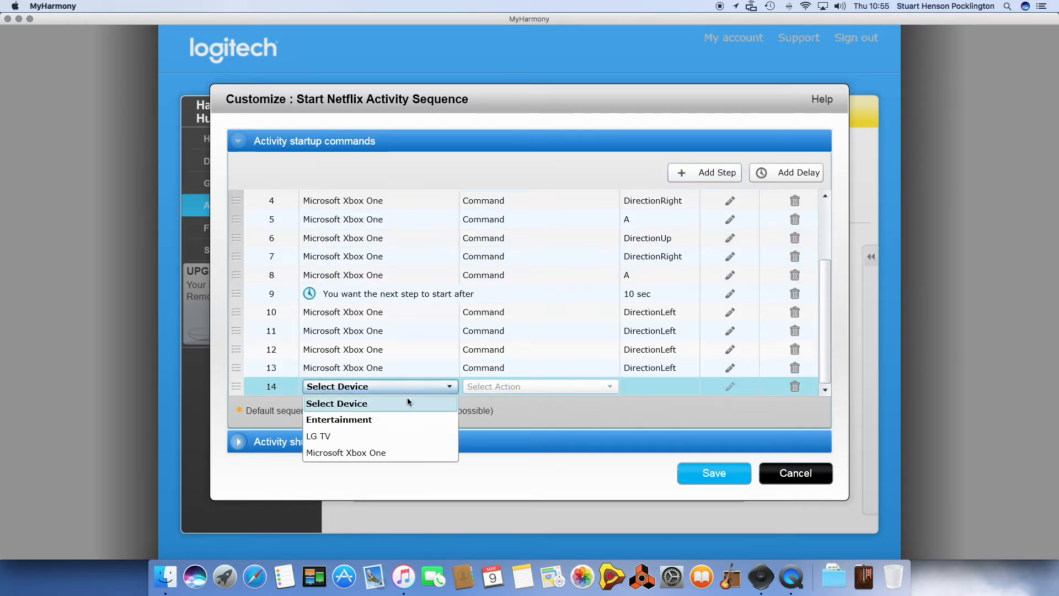
click(346, 453)
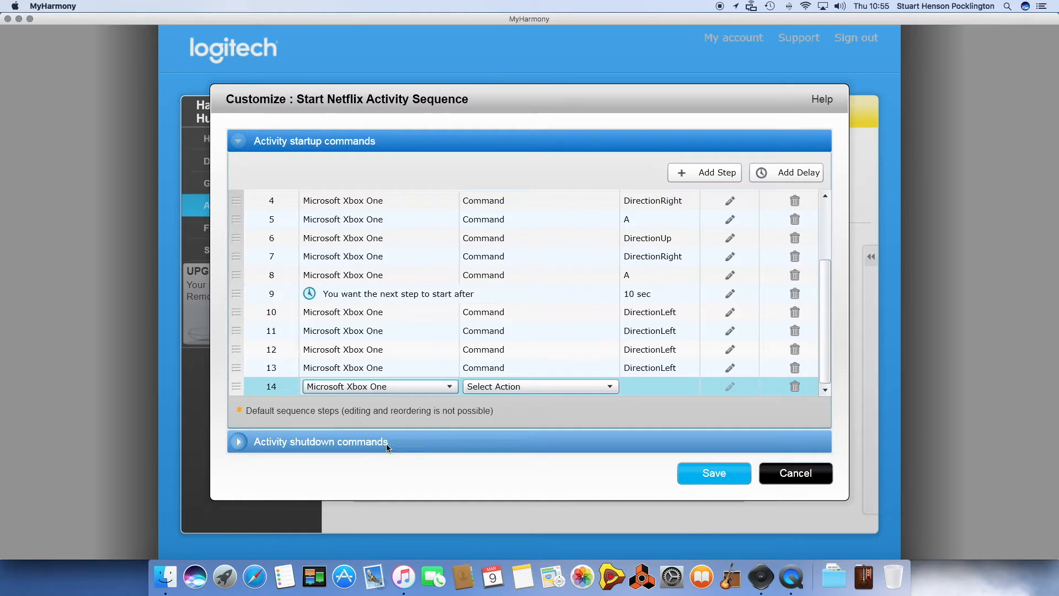
click(540, 386)
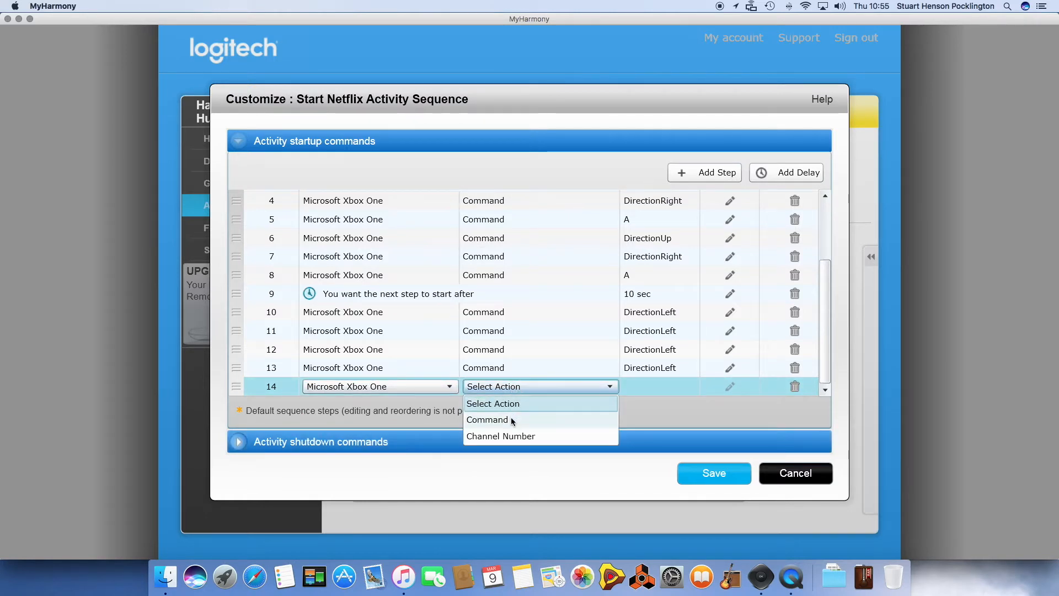
click(487, 419)
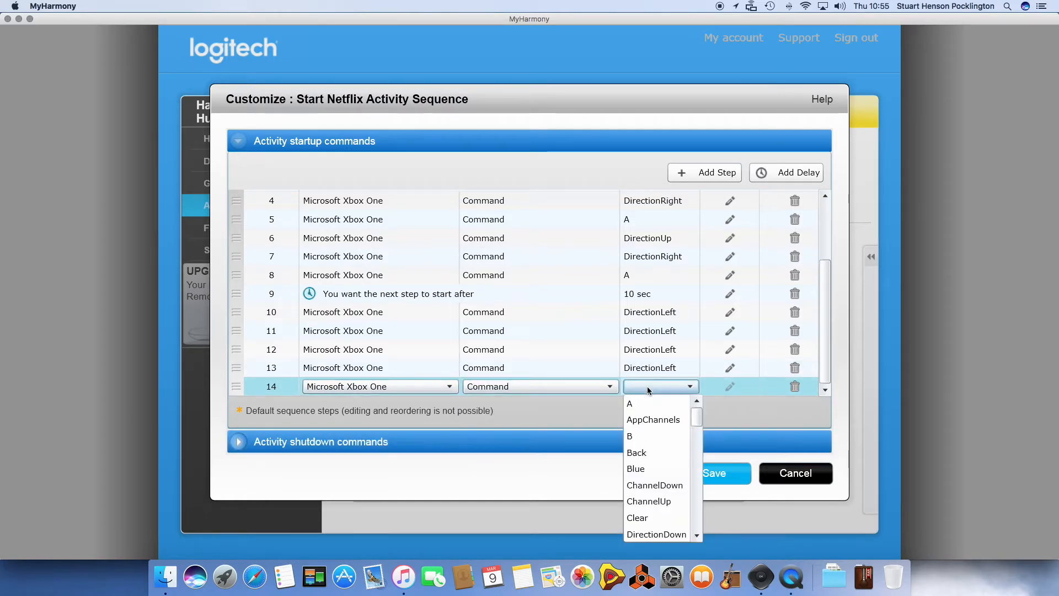
click(629, 404)
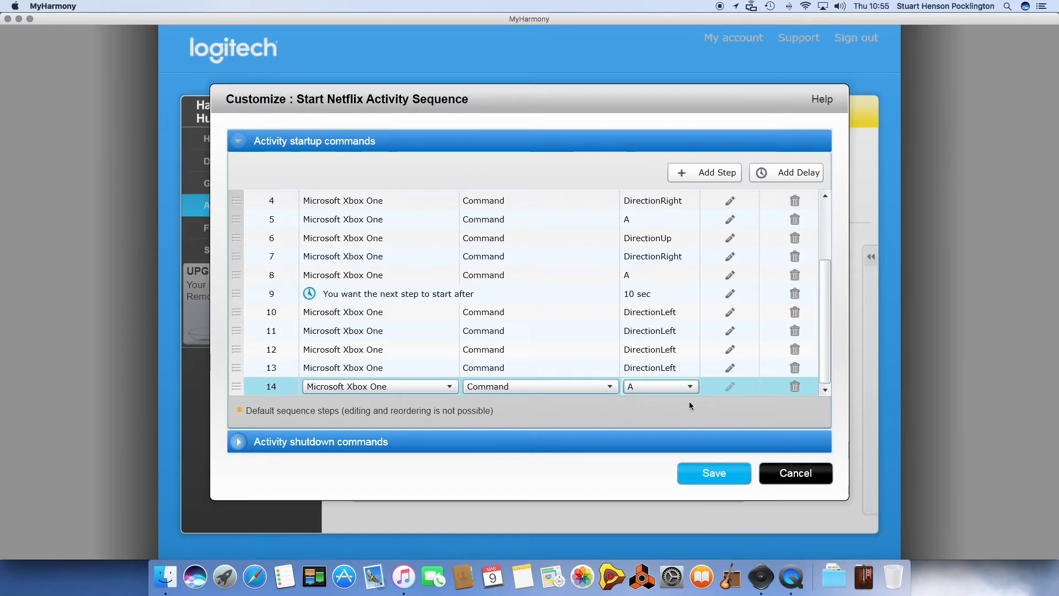
click(796, 474)
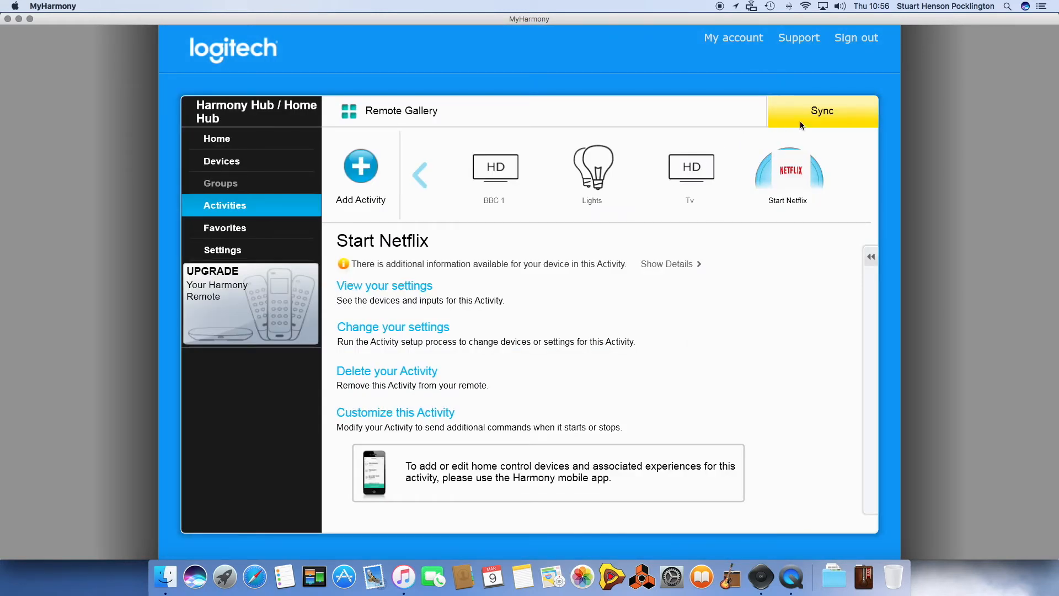
- Start the Sync from the activity page so the changed activity goes to the hub
click(822, 110)
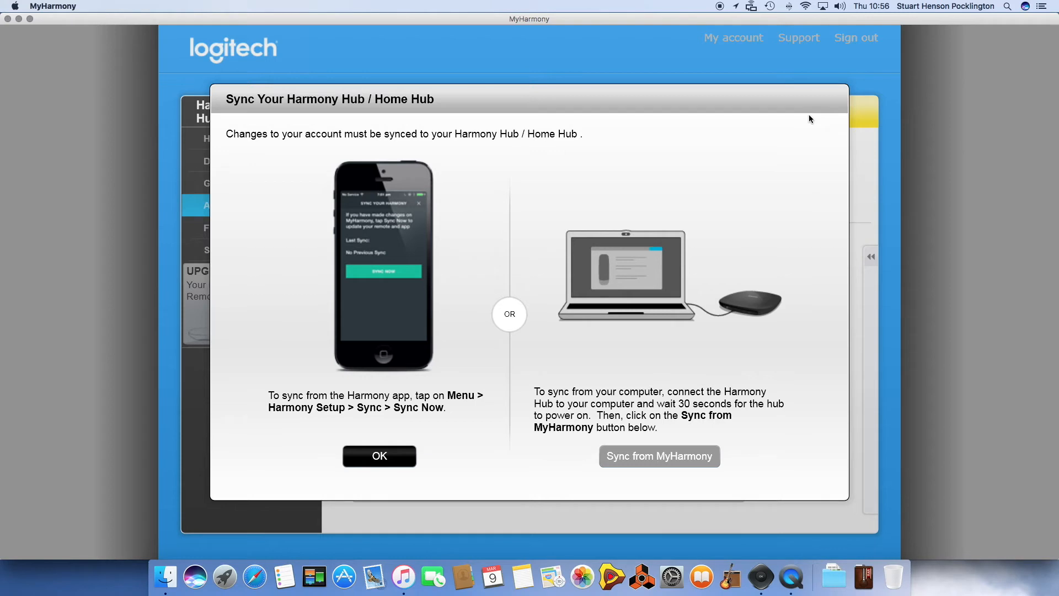
mouse_move(681, 122)
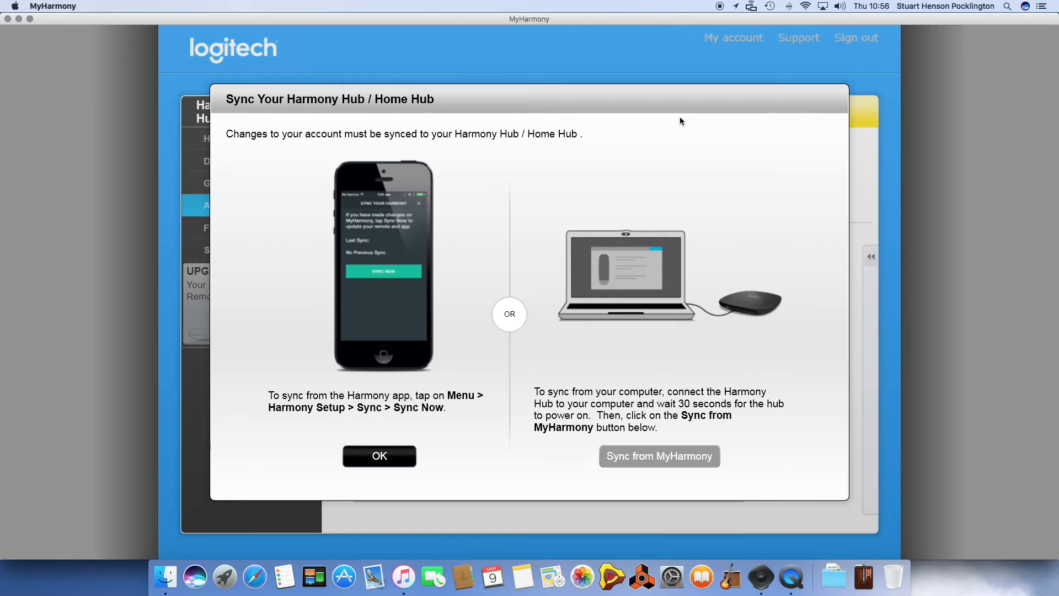
mouse_move(444, 476)
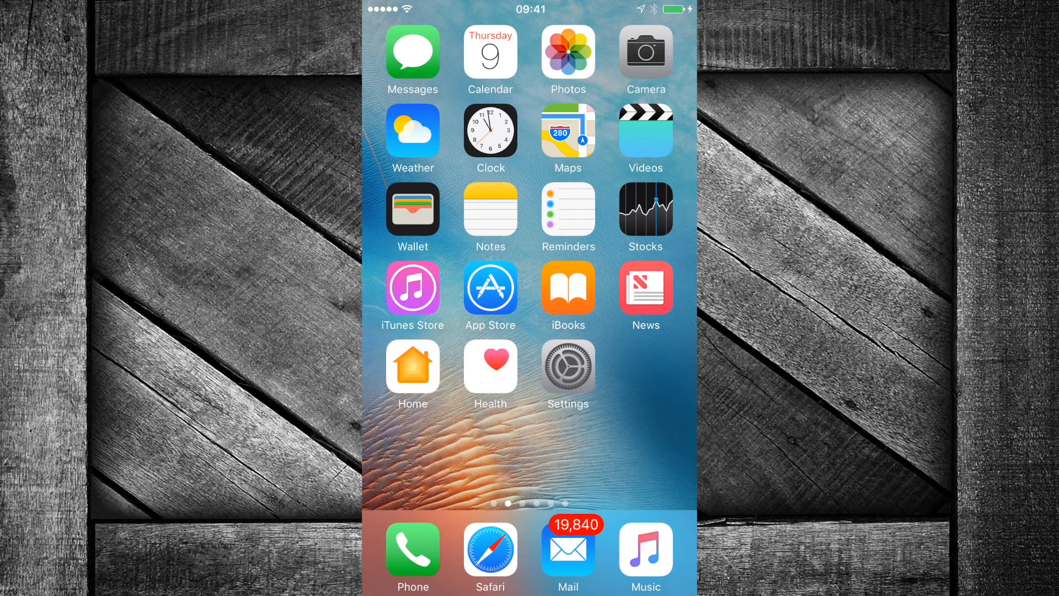
- Leave the Netflix activity summary and reach the Harmony app's main menu
scroll(left, 3)
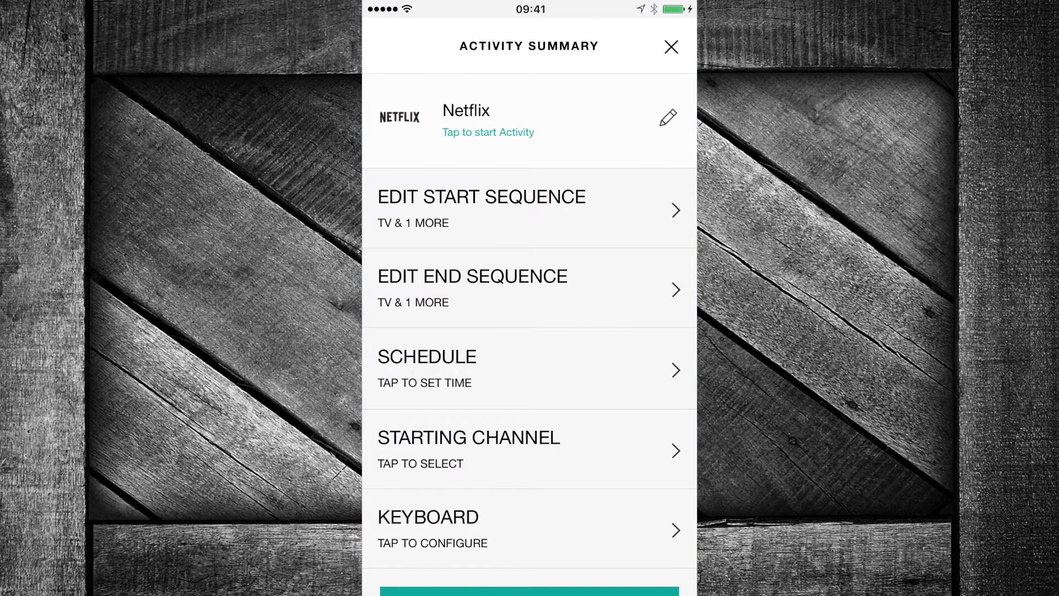
click(670, 47)
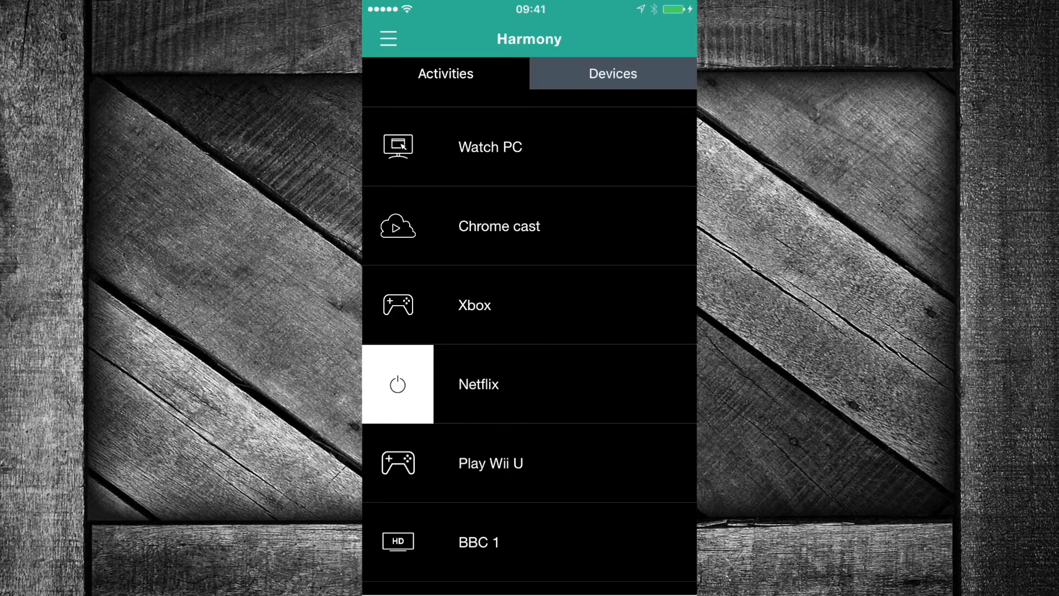
click(388, 37)
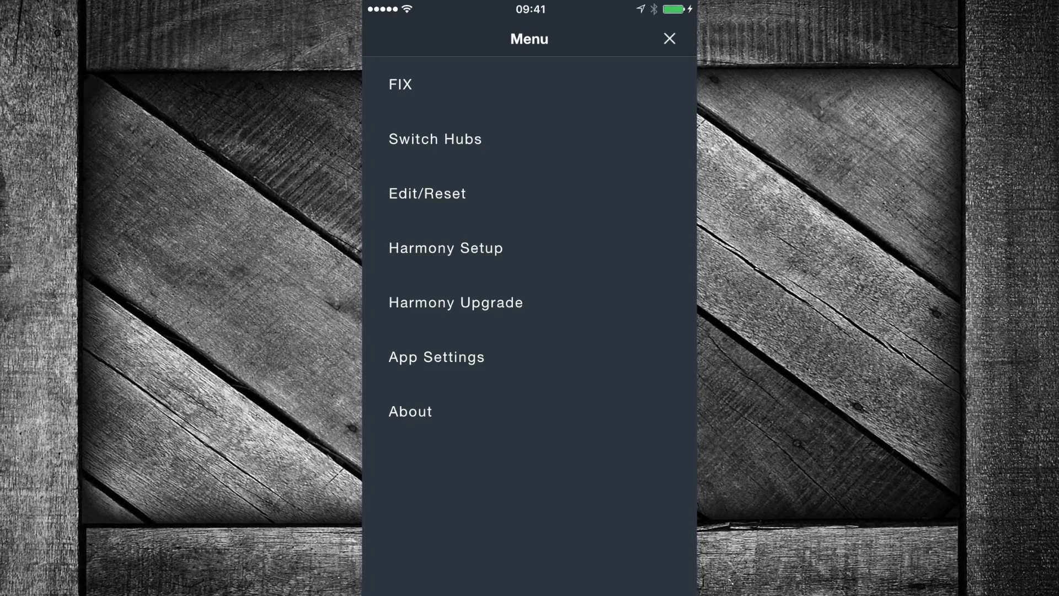
click(437, 356)
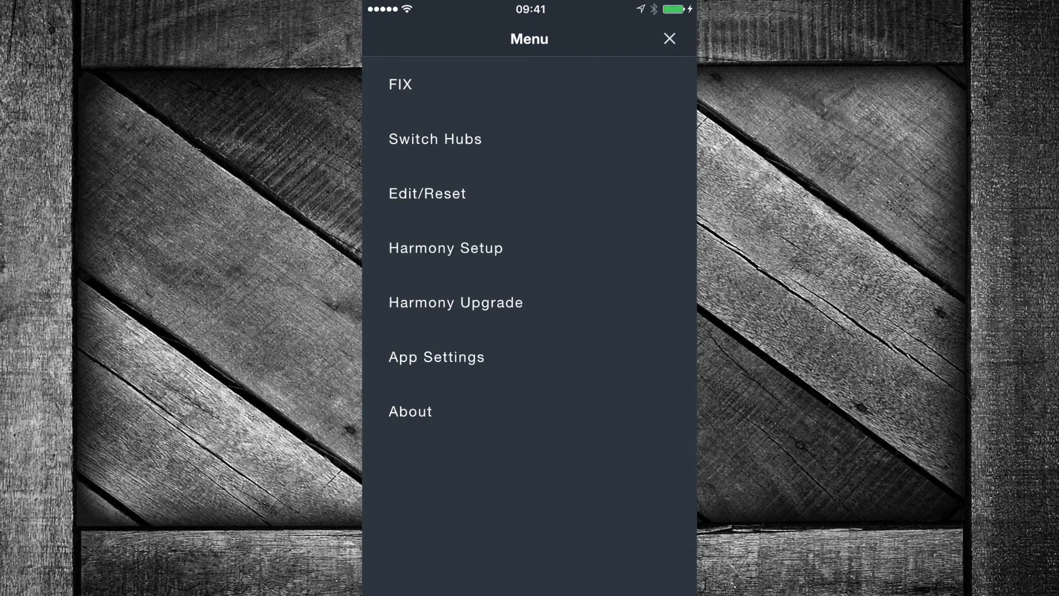
- From Harmony Setup, run Sync Now so the hub pulls the updated Netflix activity
click(446, 248)
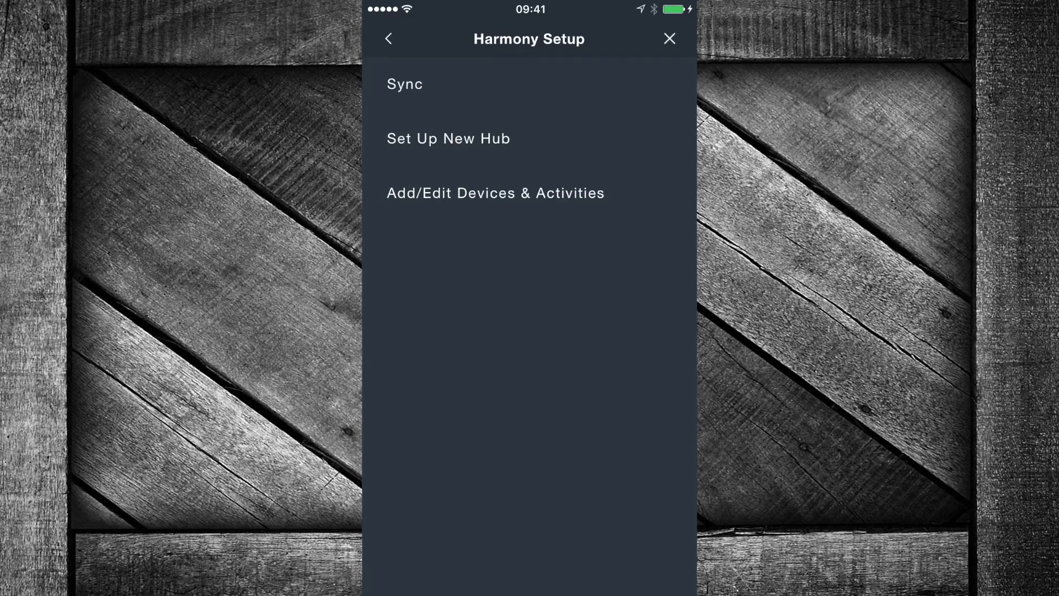
click(405, 83)
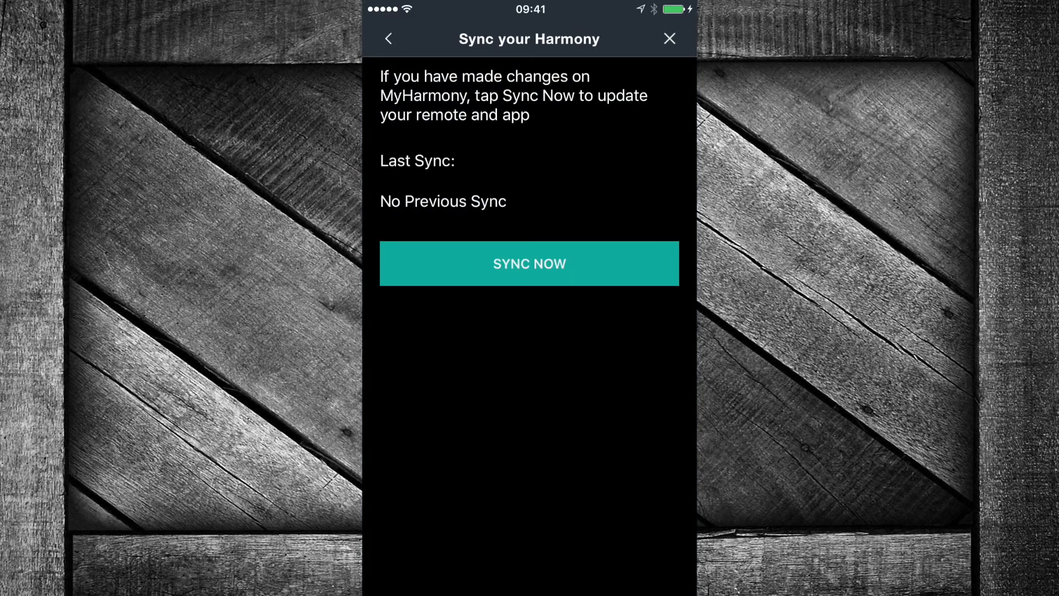
click(529, 264)
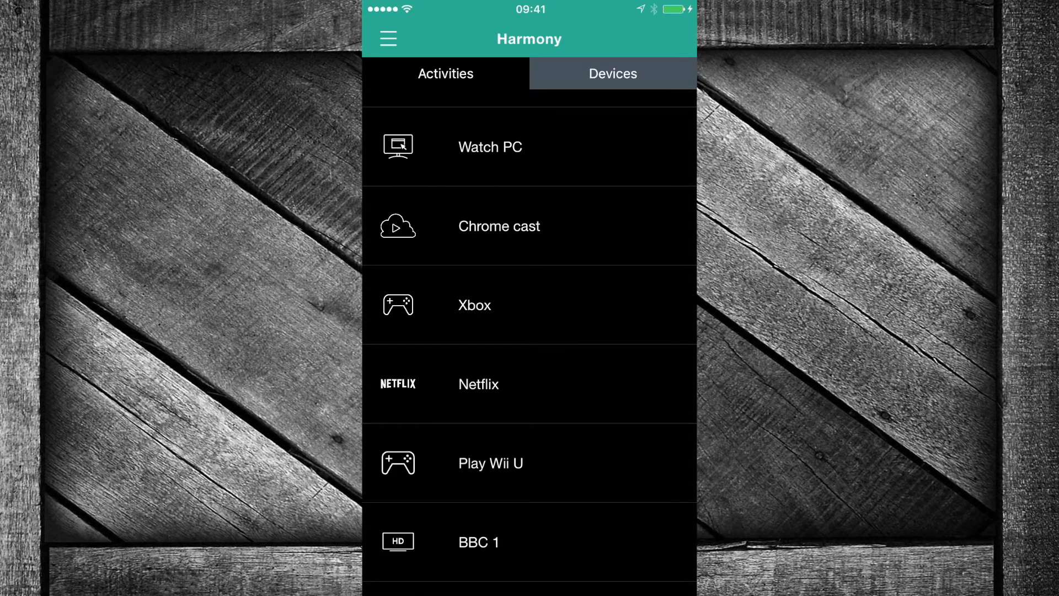
scroll(down, 3)
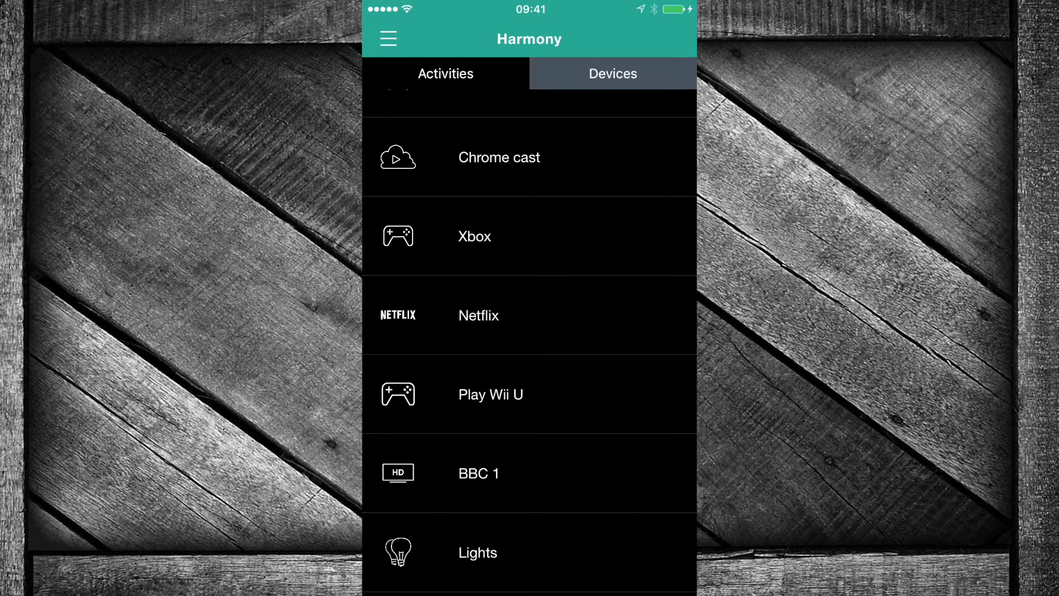
scroll(down, 3)
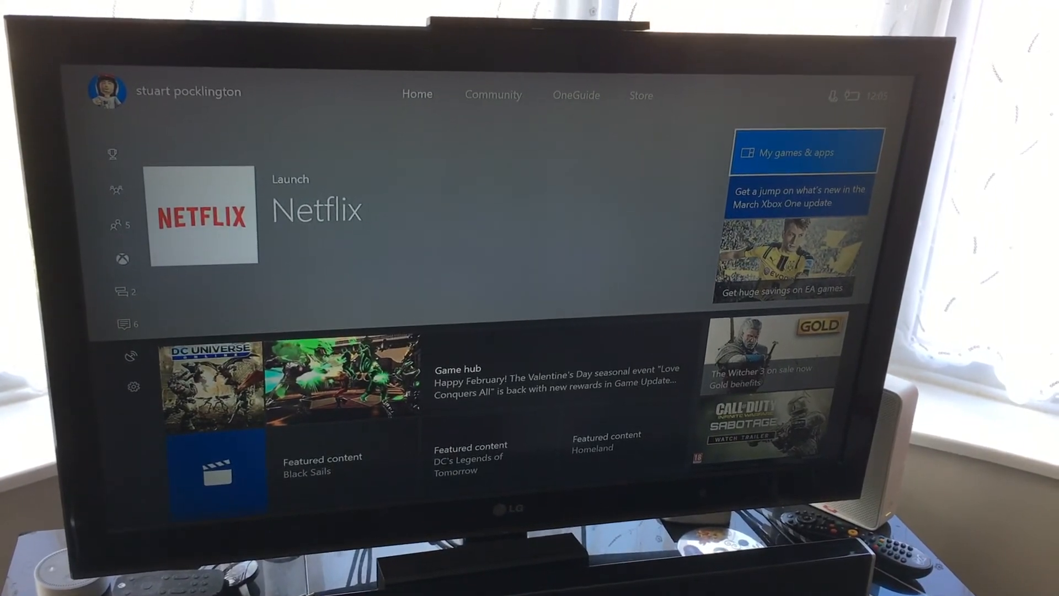
- Launch Netflix from the Apps section of My games & apps on the Xbox One
click(805, 150)
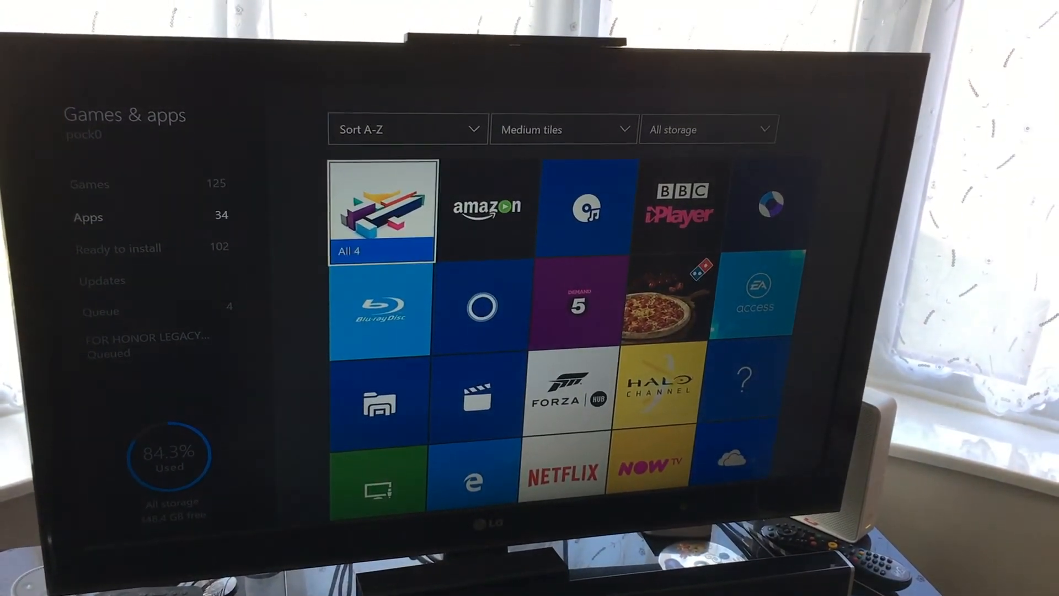
scroll(down, 3)
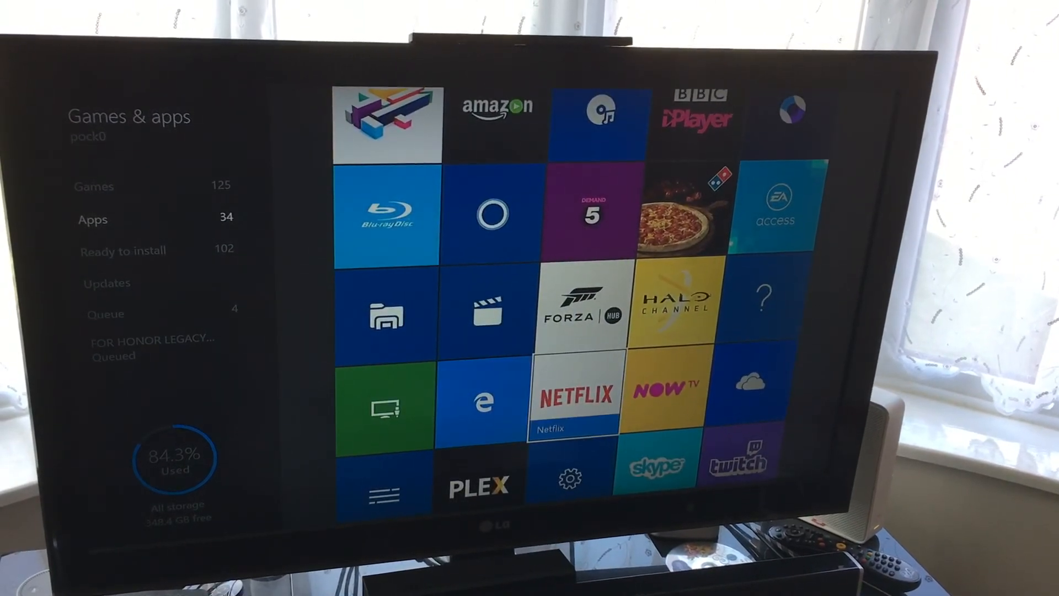
click(576, 398)
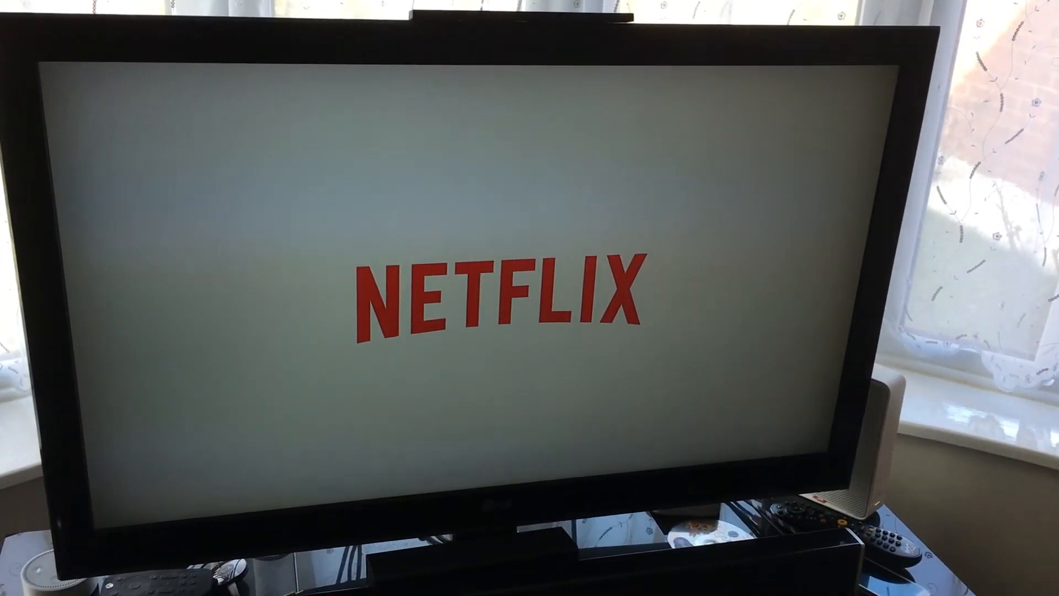